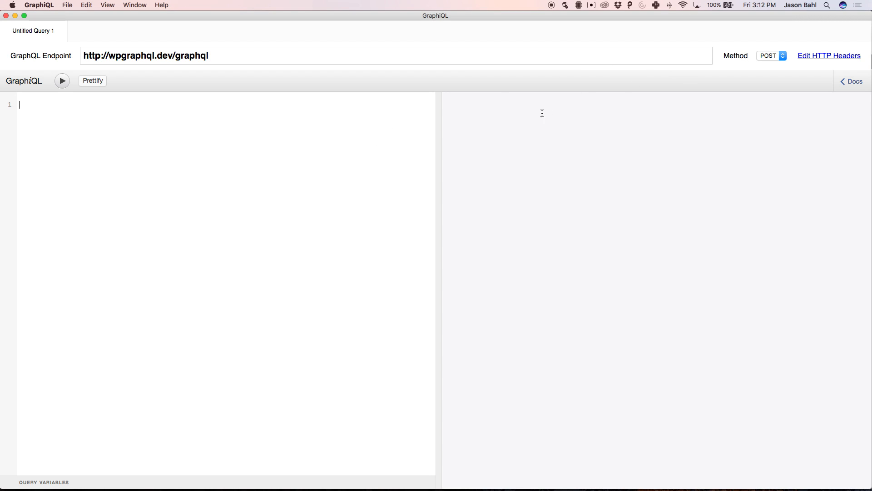
pyautogui.moveTo(849, 85)
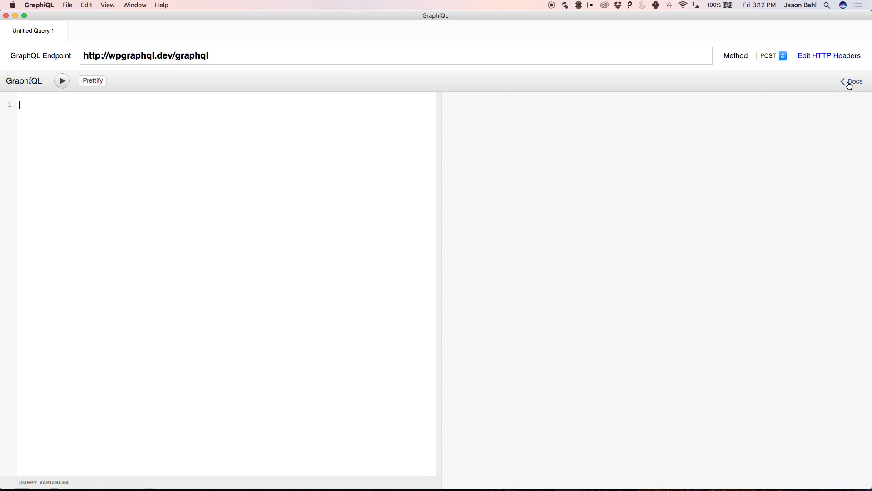
# Step: Show the rootQuery fields (posts, pages, users) in the Documentation Explorer
pyautogui.click(854, 81)
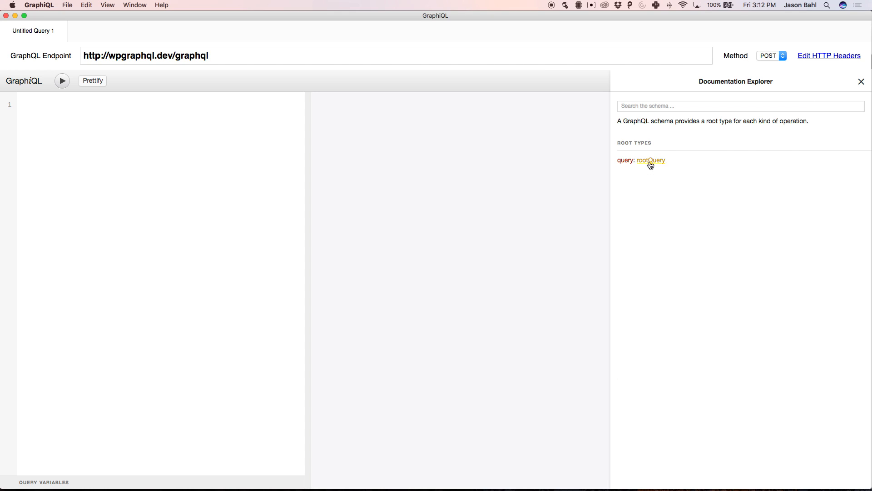
pyautogui.click(650, 160)
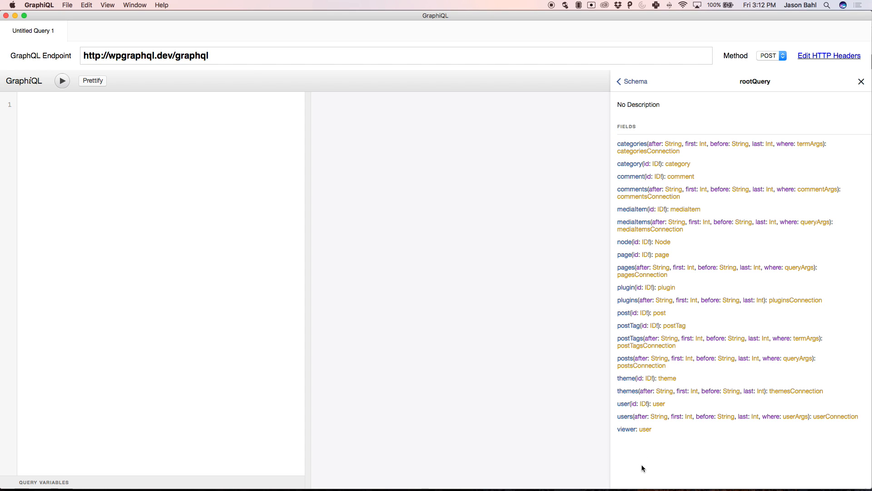
pyautogui.moveTo(655, 160)
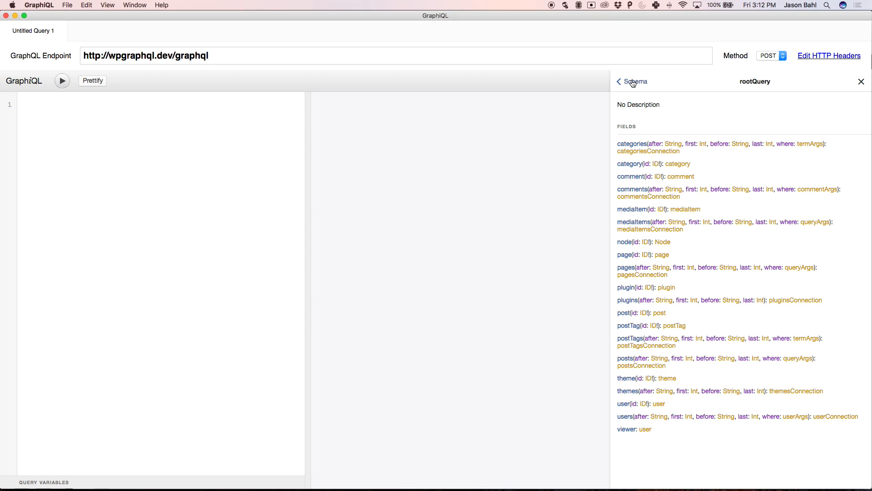
pyautogui.moveTo(625, 363)
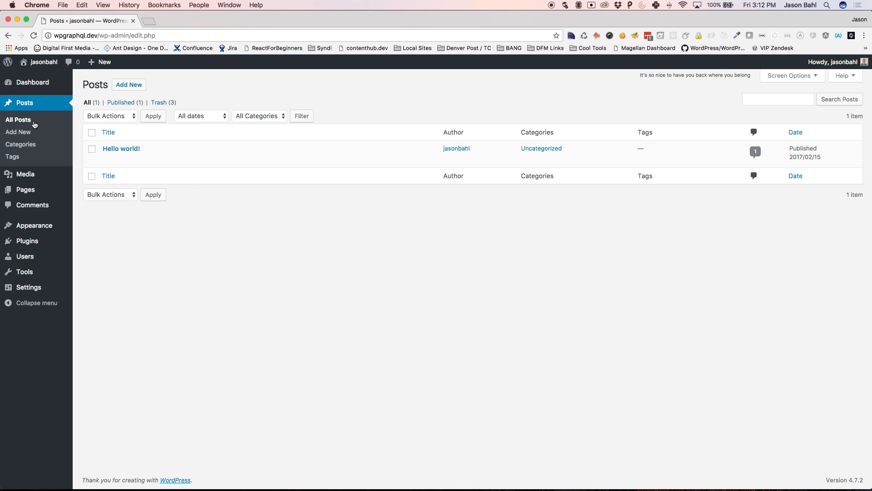
pyautogui.moveTo(121, 148)
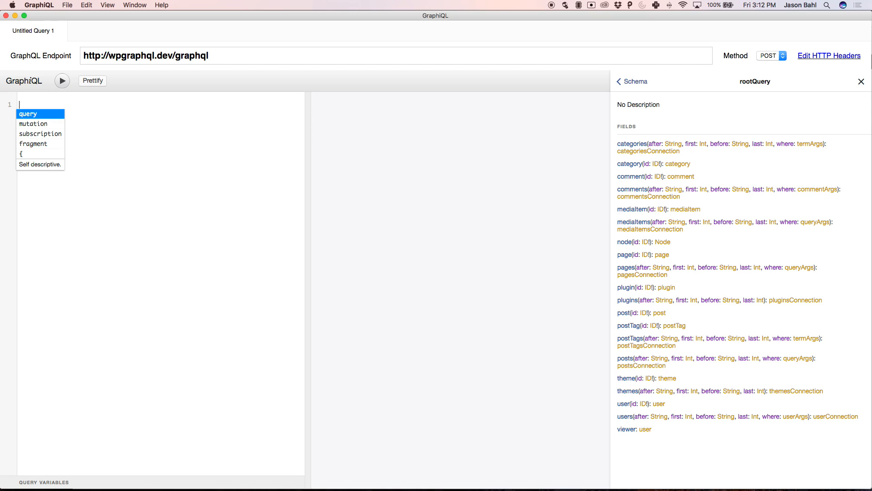
# Step: Start a query selecting posts with its edges and node blocks
pyautogui.write('query{')
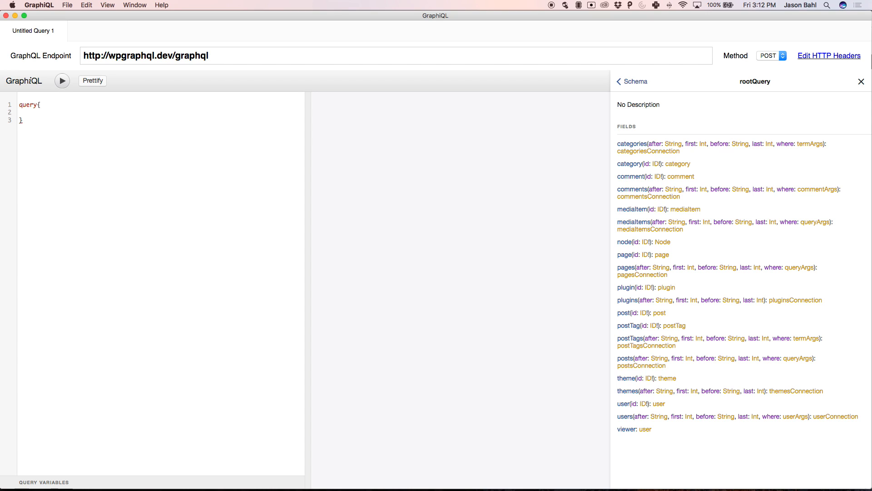
pyautogui.write('po')
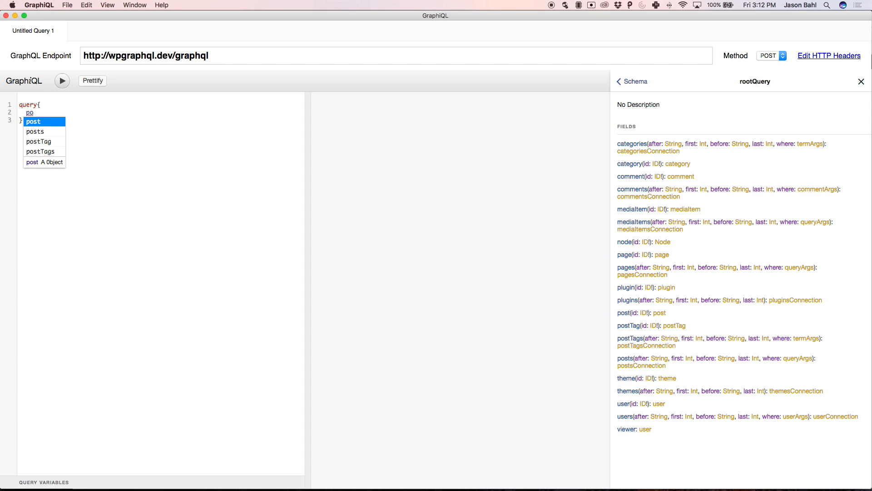
pyautogui.click(36, 131)
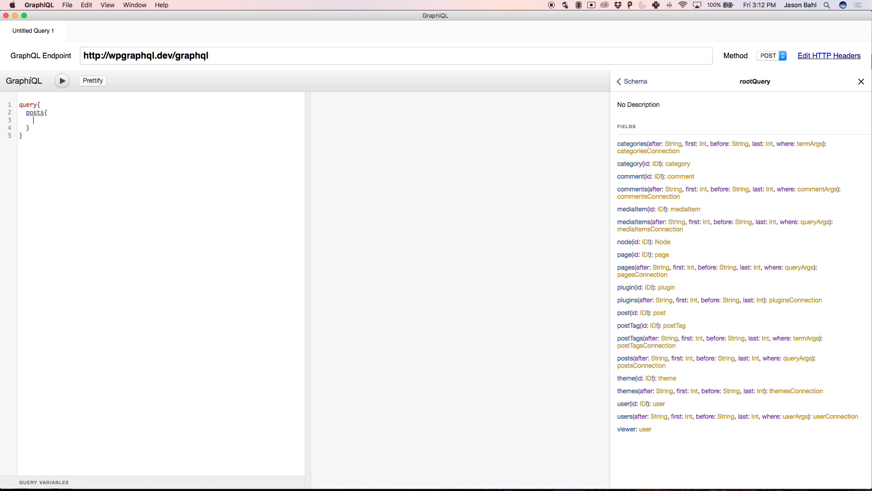
pyautogui.write('edges')
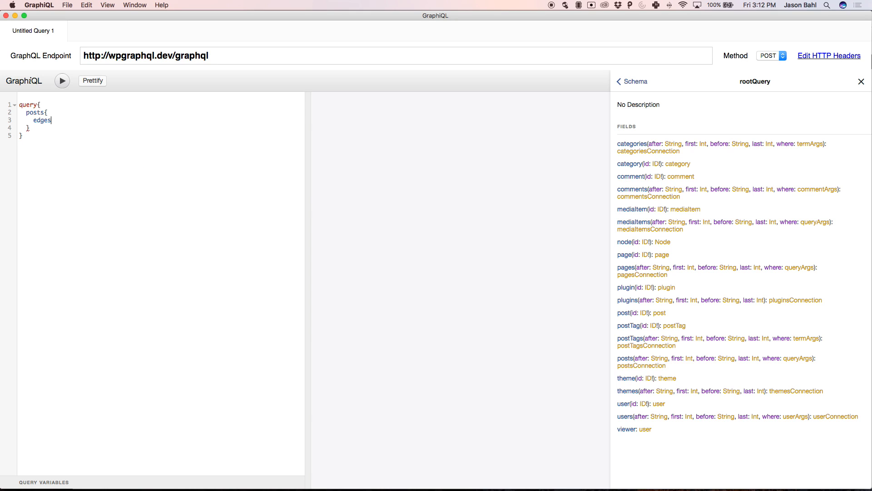
pyautogui.write('node{')
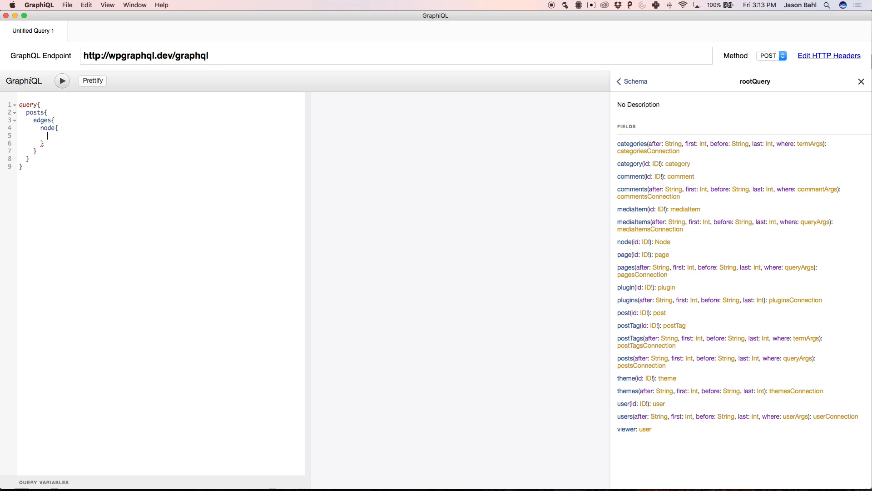
# Step: Request id, date, title, slug and link for each post and return the Hello world! post
pyautogui.write('id')
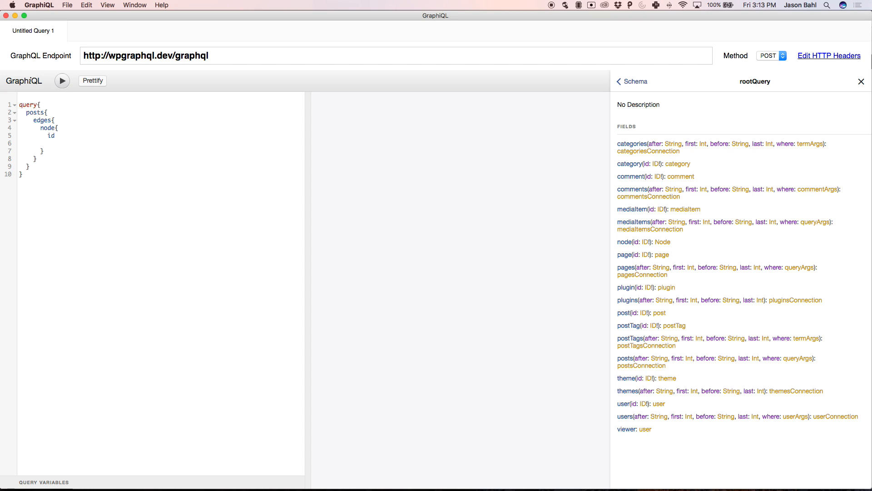
pyautogui.write('date')
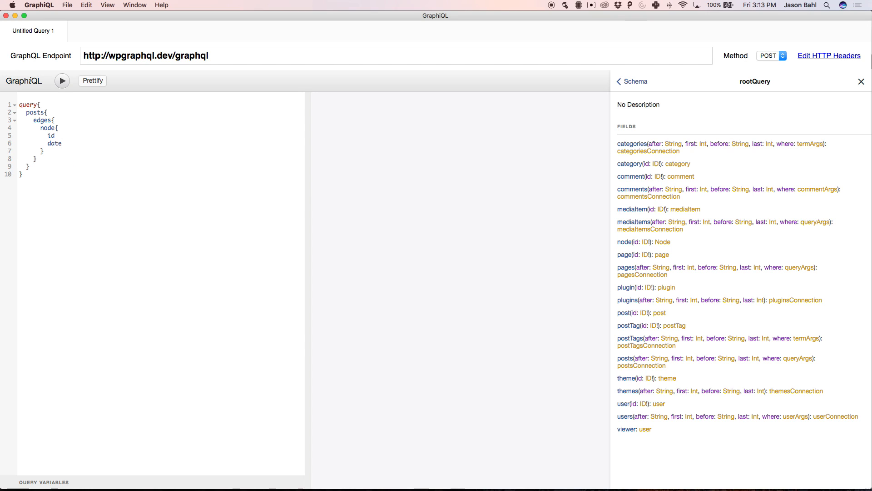
pyautogui.write('title')
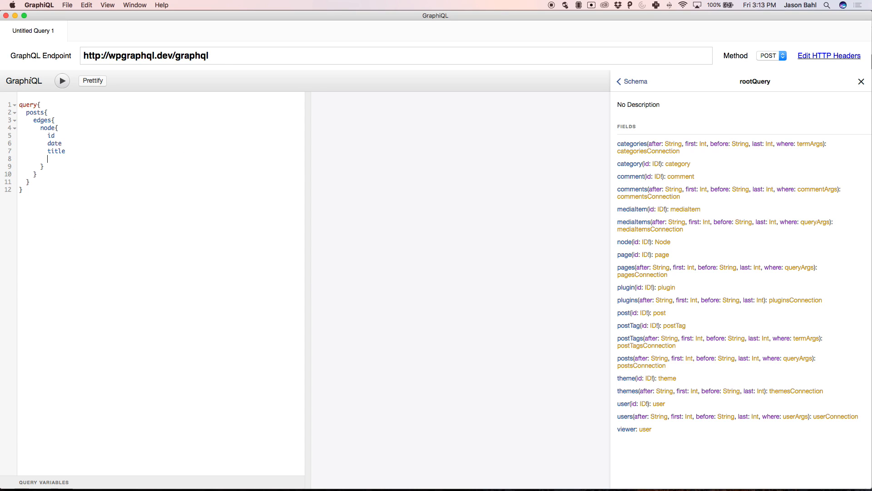
pyautogui.write('slug')
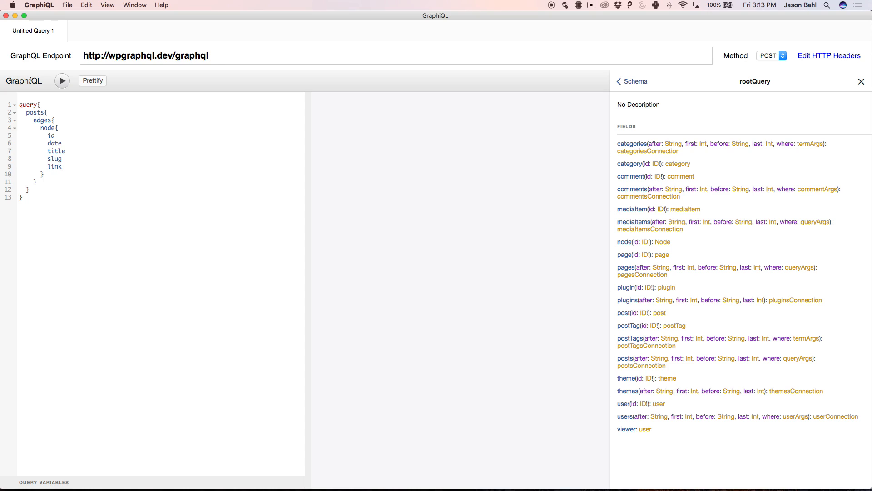
pyautogui.click(61, 81)
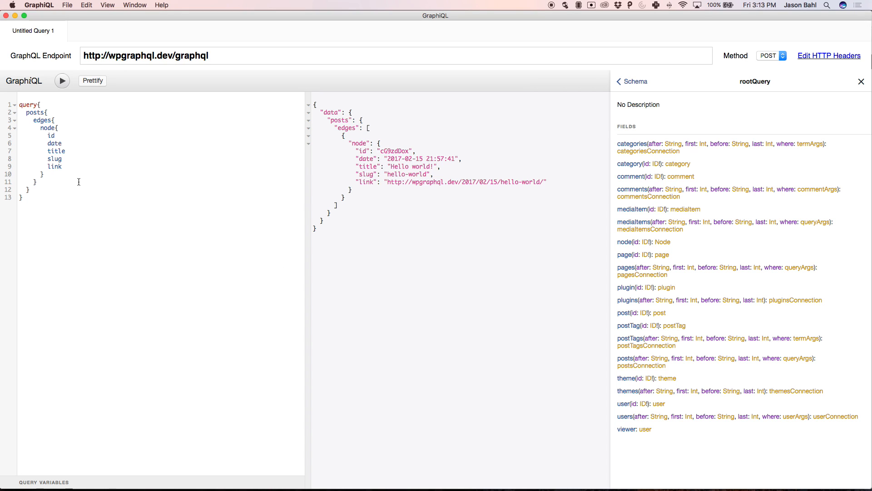
# Step: Add pages with id, link, title, modified and content, returning the Sample Page data
pyautogui.write('page{')
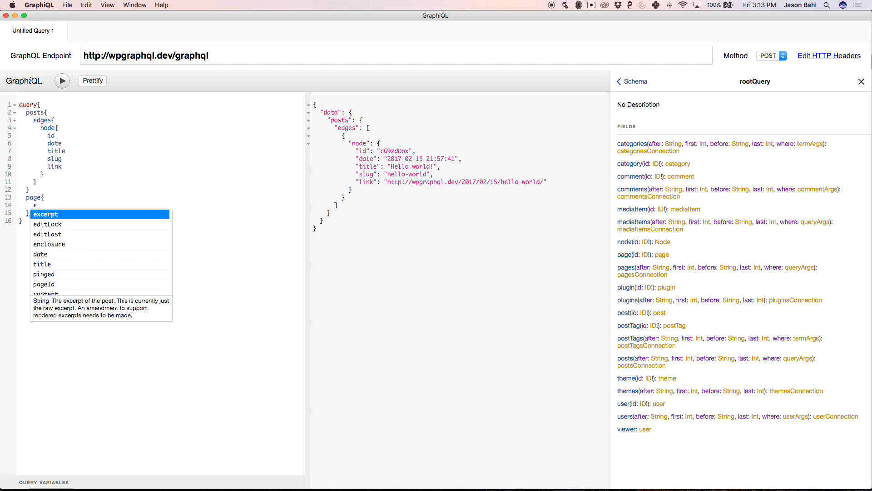
pyautogui.press('backspace')
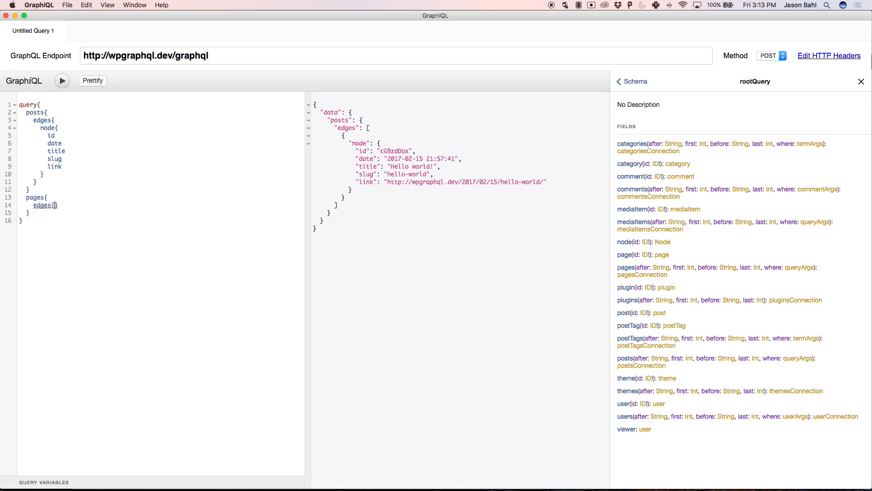
pyautogui.write('node')
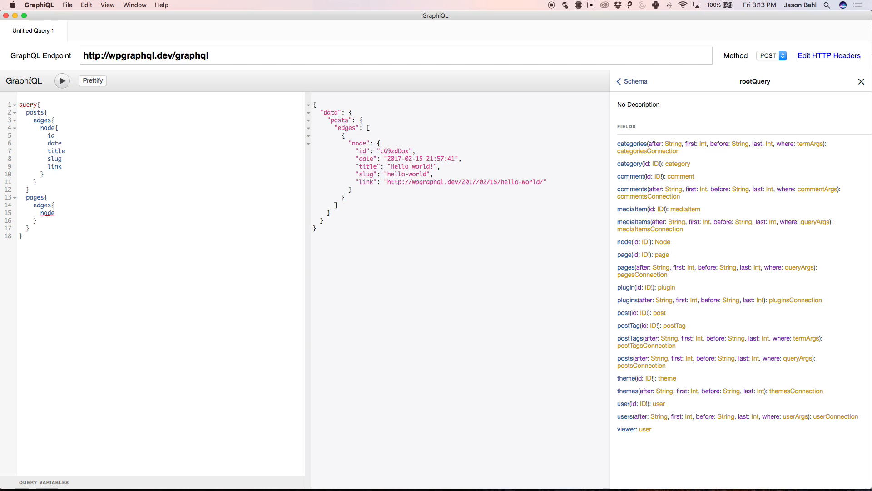
pyautogui.write('id')
pyautogui.write('title')
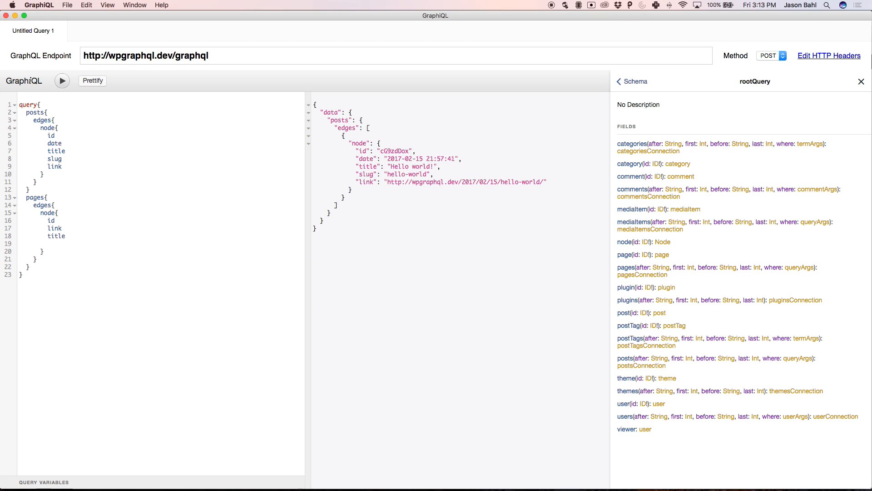
pyautogui.write('modified')
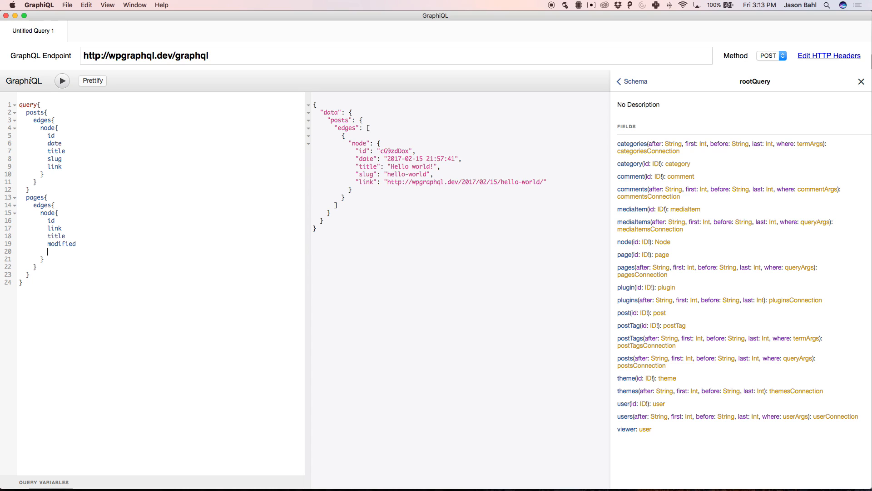
pyautogui.write('content')
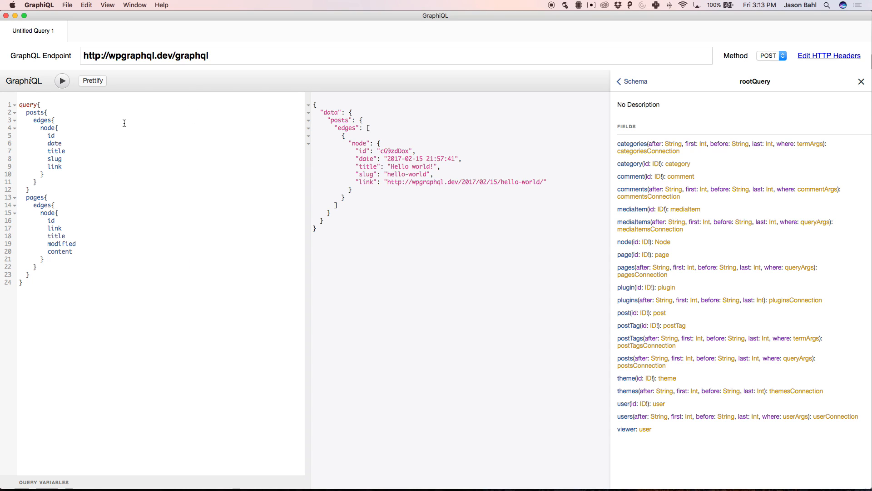
pyautogui.click(62, 81)
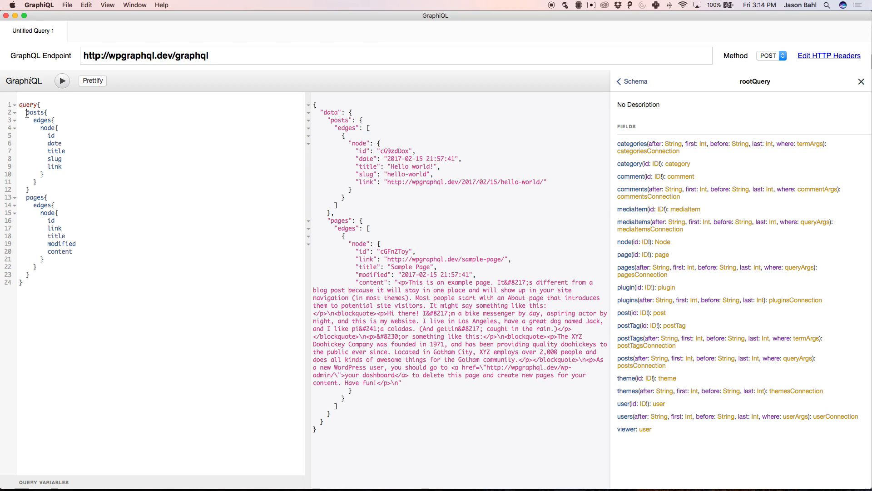
pyautogui.moveTo(50, 136); pyautogui.dragTo(66, 160)
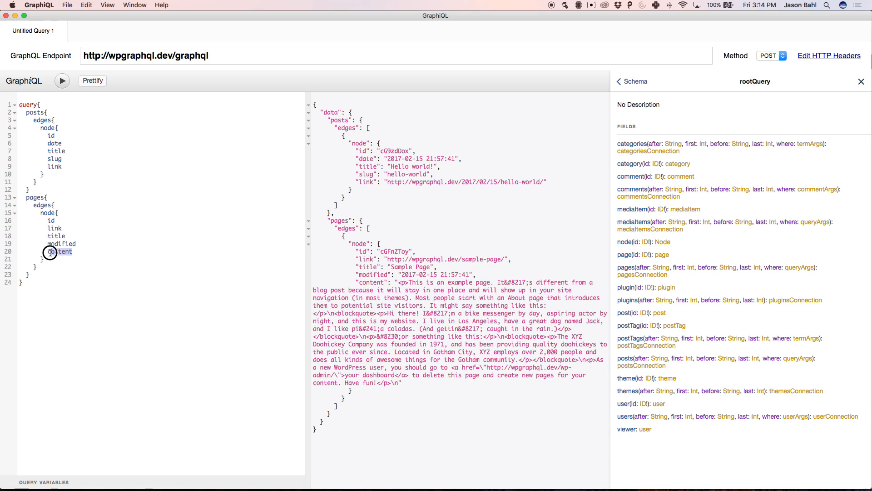
# Step: Move content to the first page field and rerun so it leads the Sample Page results
pyautogui.press('backspace')
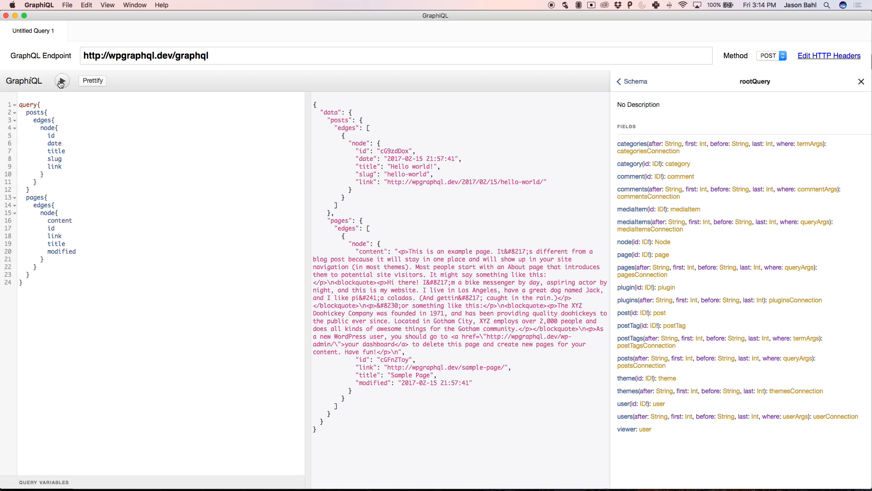
pyautogui.moveTo(356, 251); pyautogui.dragTo(464, 380)
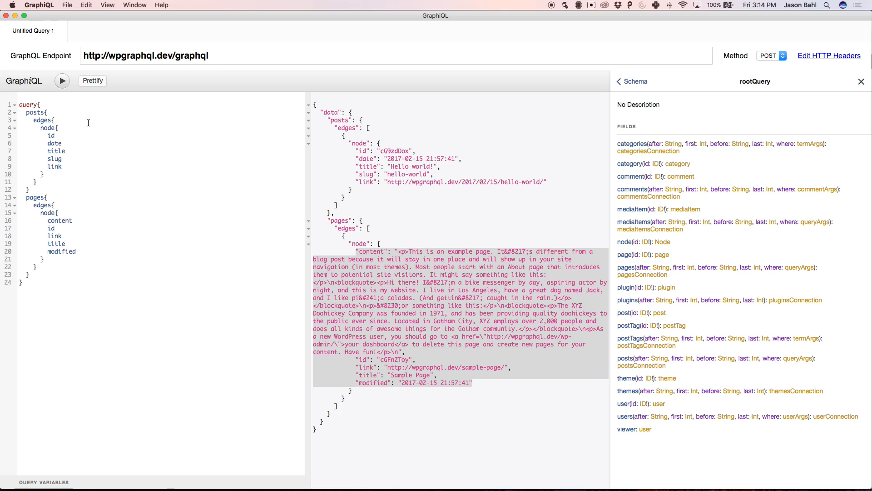
# Step: Alias posts as articles and pages as content, returning results under those keys
pyautogui.write('articles:')
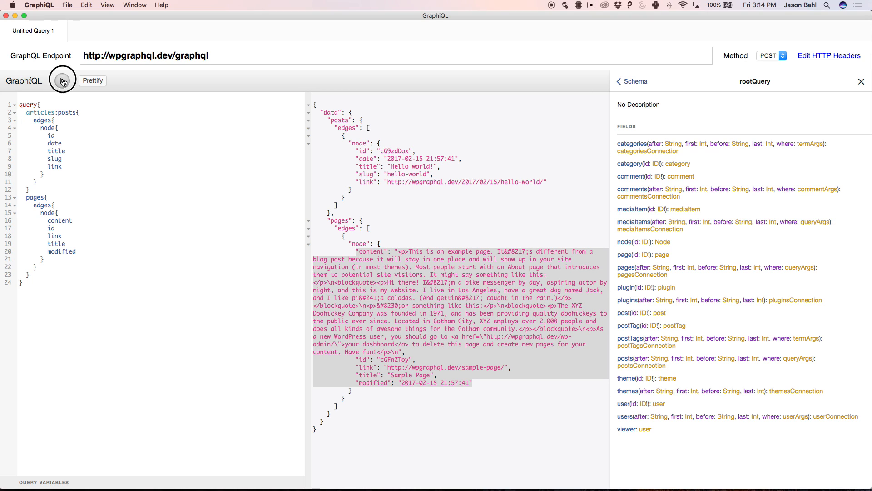
pyautogui.click(63, 81)
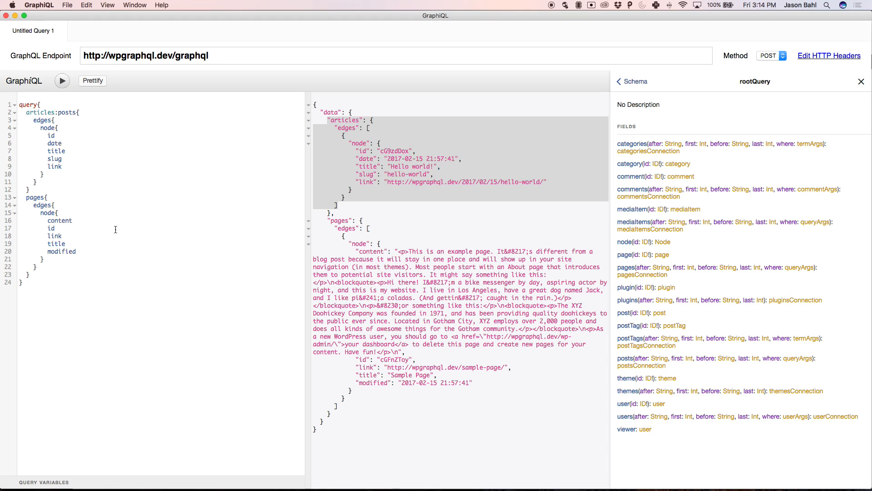
pyautogui.write('content:')
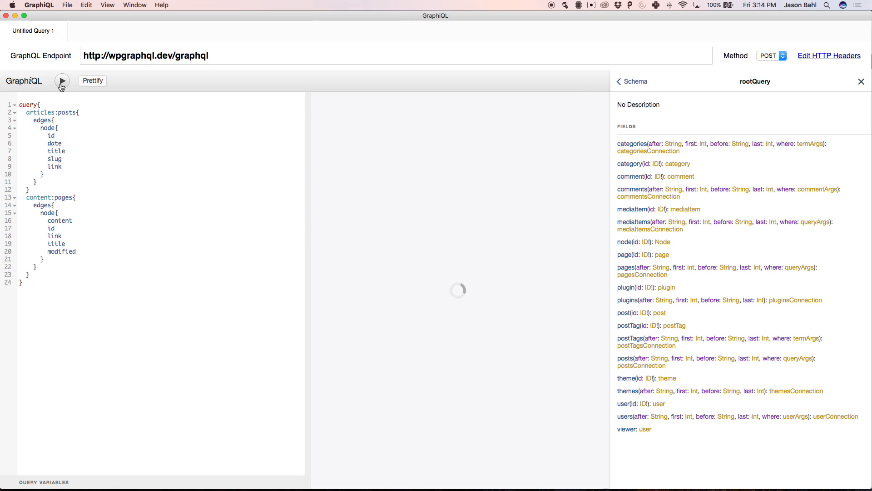
pyautogui.click(61, 81)
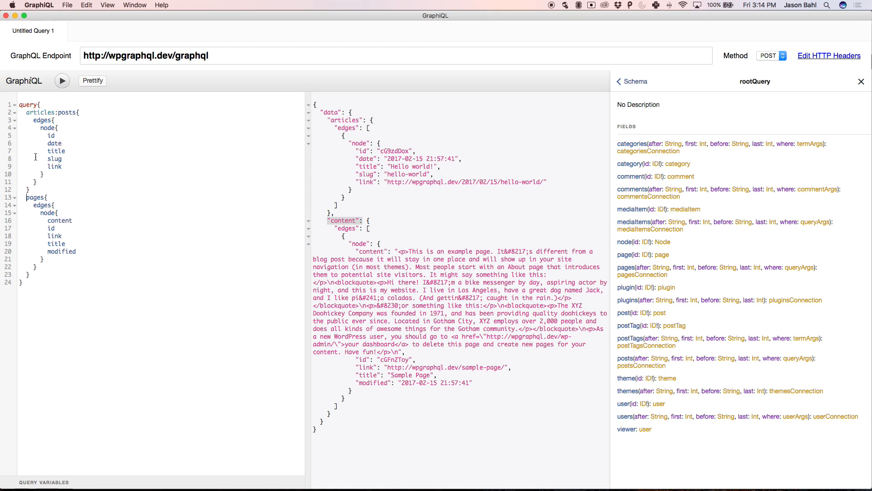
# Step: Remove the articles and content aliases from the posts and pages query
pyautogui.doubleClick(40, 112)
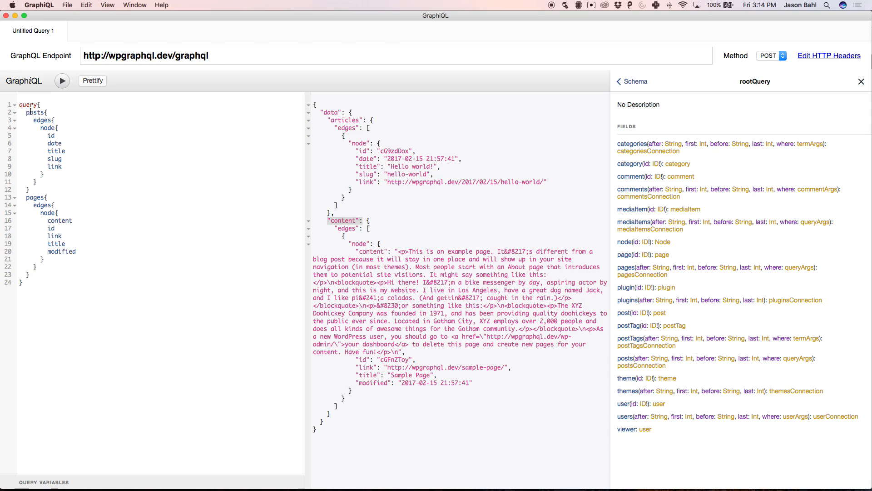
pyautogui.moveTo(44, 112); pyautogui.dragTo(44, 259)
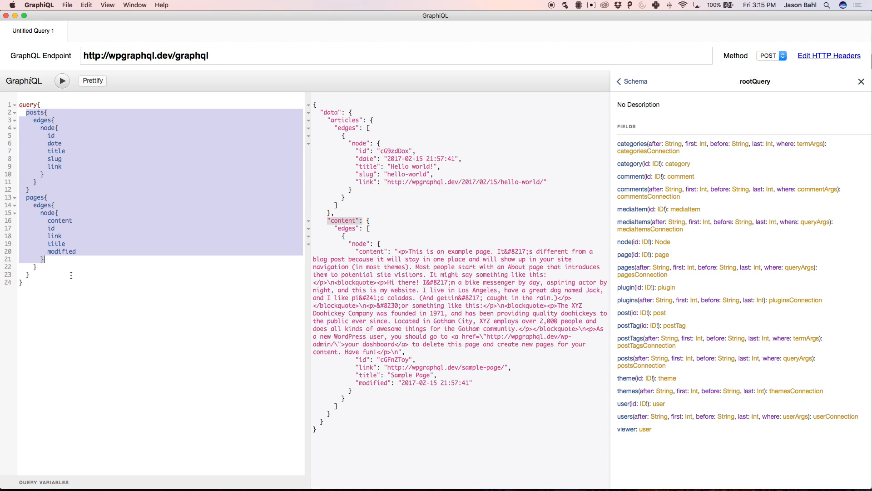
pyautogui.click(75, 166)
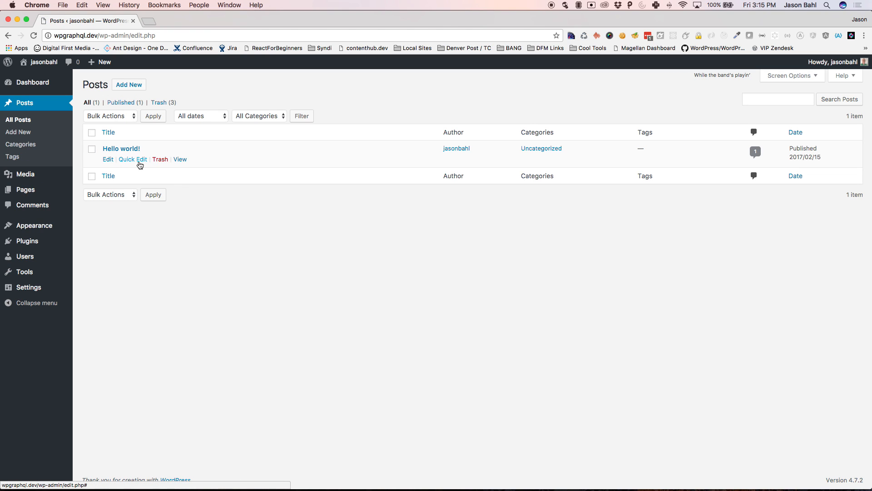
# Step: Quick-edit Hello world! to take it out of Uncategorized, leaving it in GraphQL
pyautogui.click(132, 159)
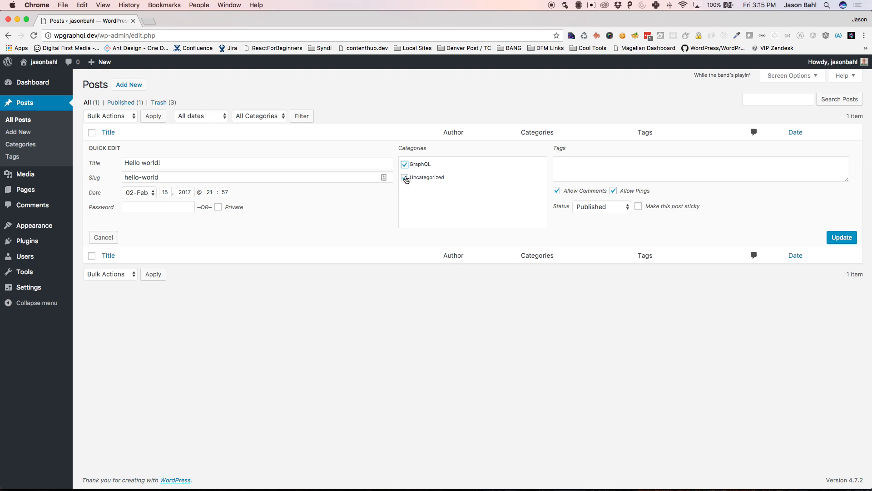
pyautogui.click(404, 177)
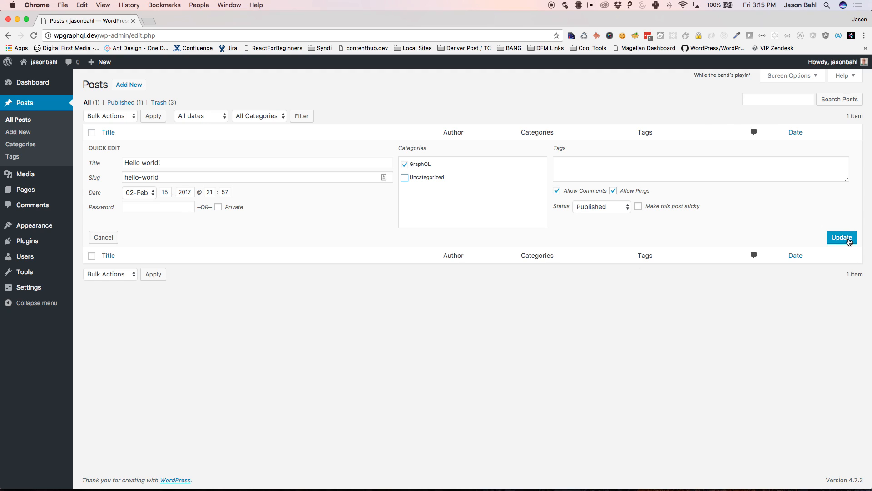
pyautogui.click(842, 237)
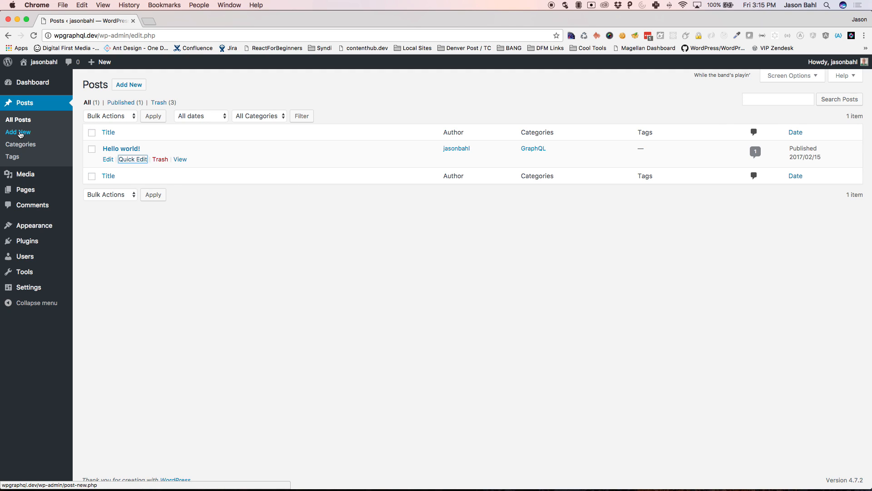
pyautogui.moveTo(133, 163)
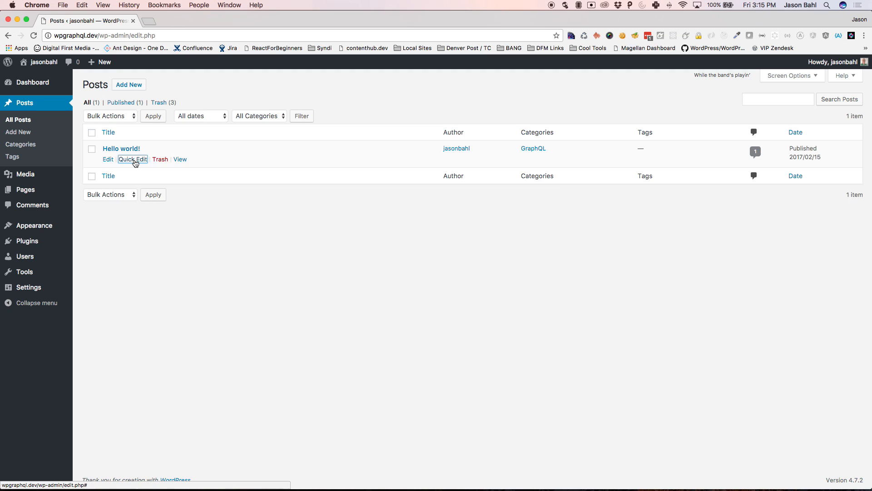
# Step: Tag the Hello world! post with the existing 'GraphQL IS Aweseme!' tag
pyautogui.click(133, 160)
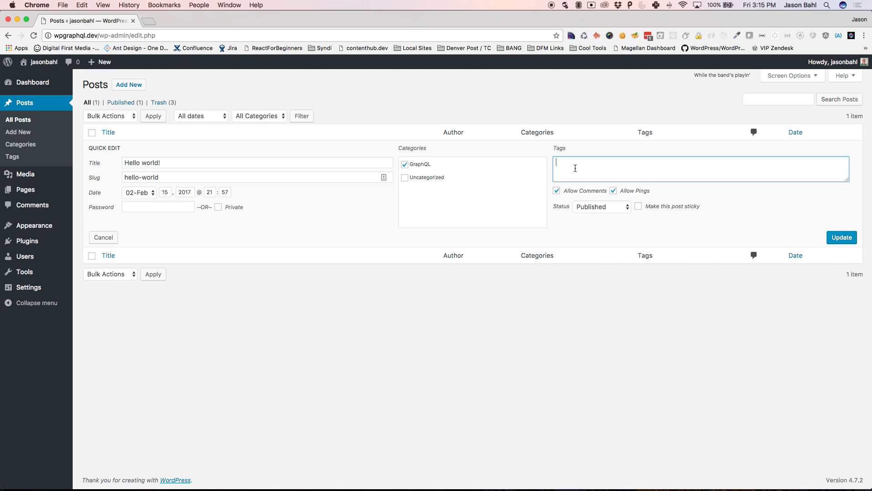
pyautogui.write('graphql')
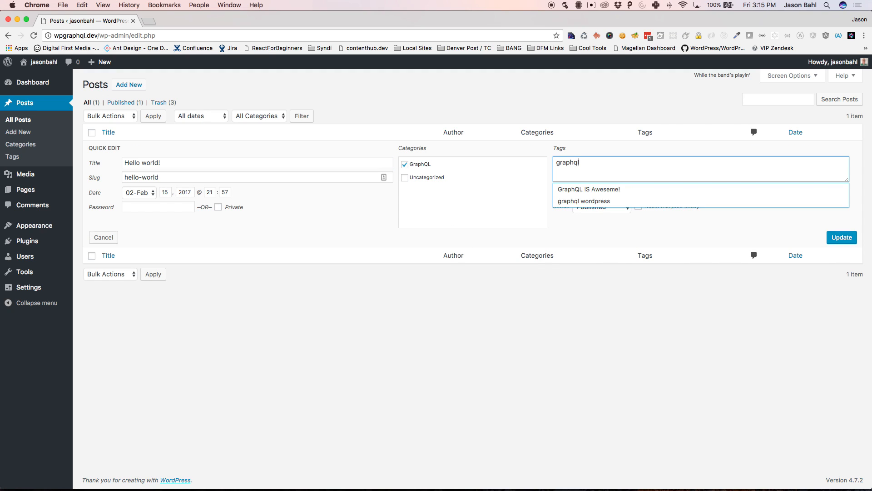
pyautogui.click(588, 189)
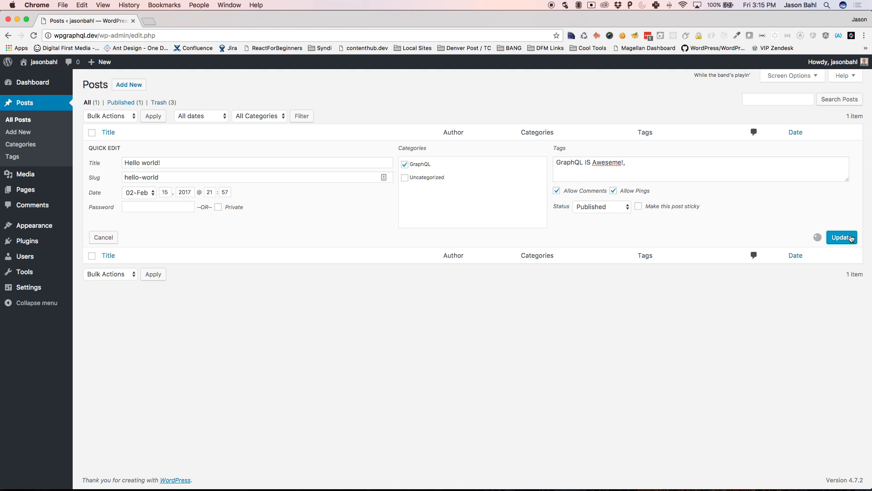
pyautogui.click(841, 238)
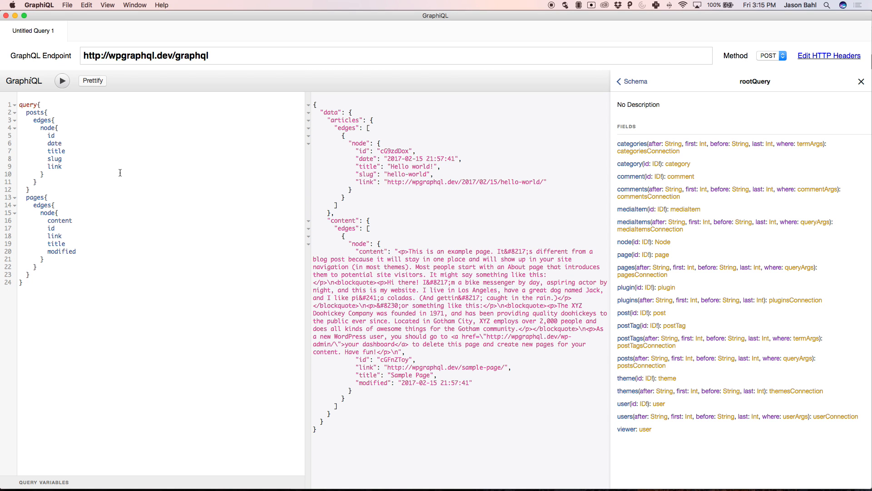
# Step: Nest categories with id, link, slug and name under posts, returning the GraphQL category
pyautogui.write('categories{')
pyautogui.write('node')
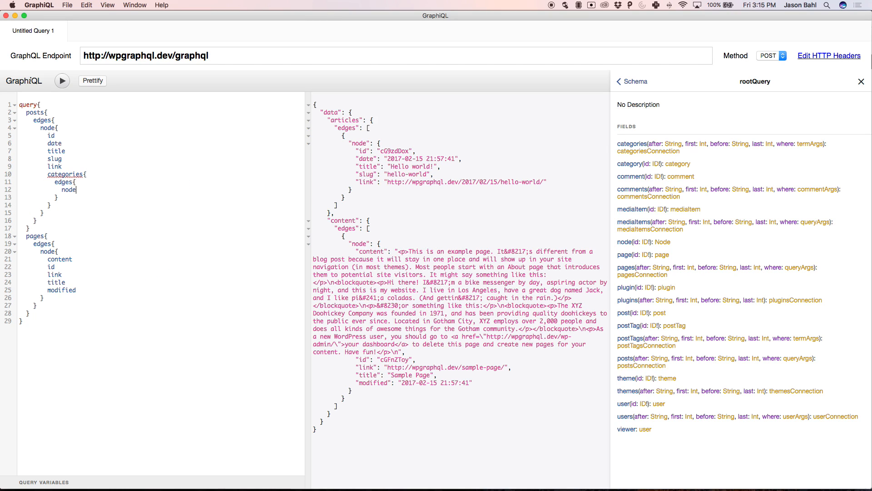
pyautogui.write('id')
pyautogui.write('n')
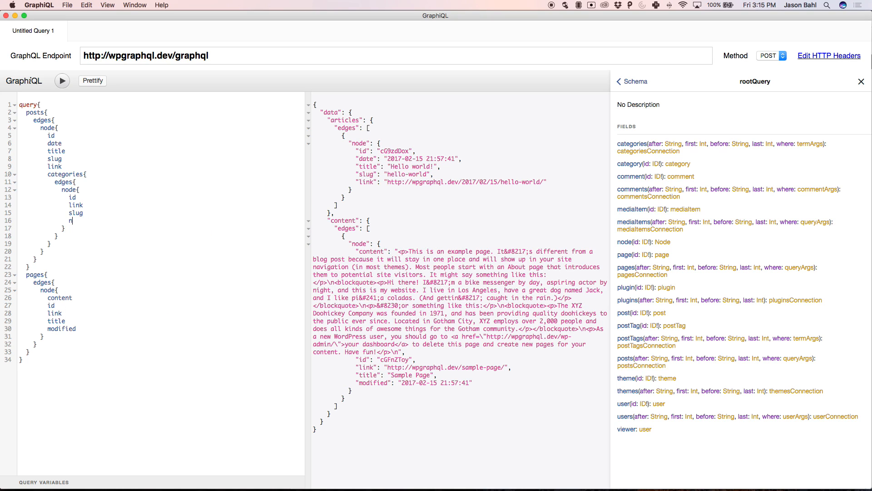
pyautogui.write('ame')
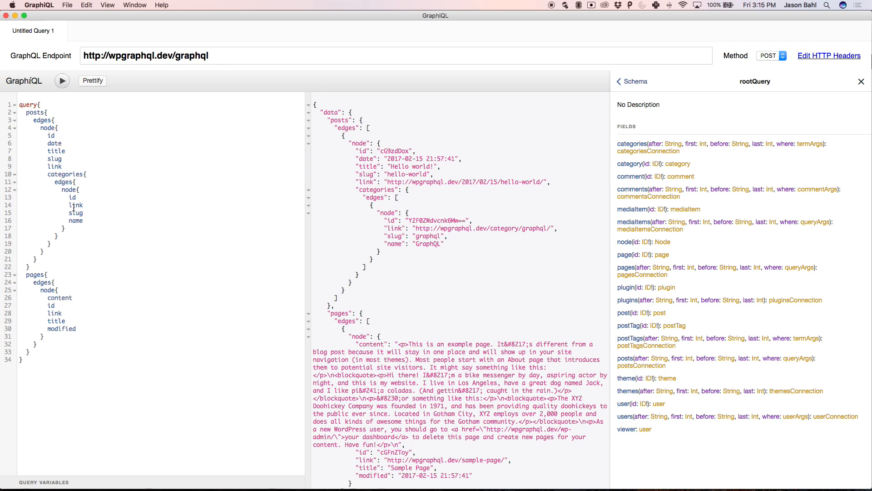
pyautogui.moveTo(366, 196)
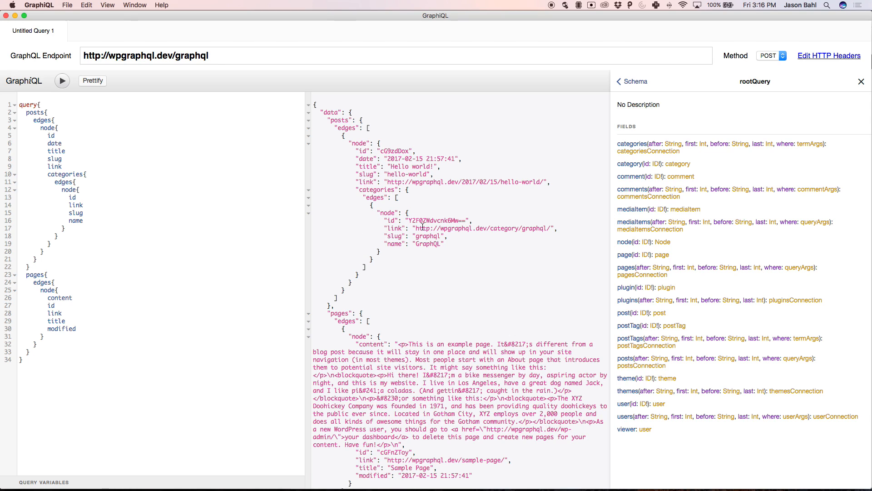
pyautogui.doubleClick(427, 236)
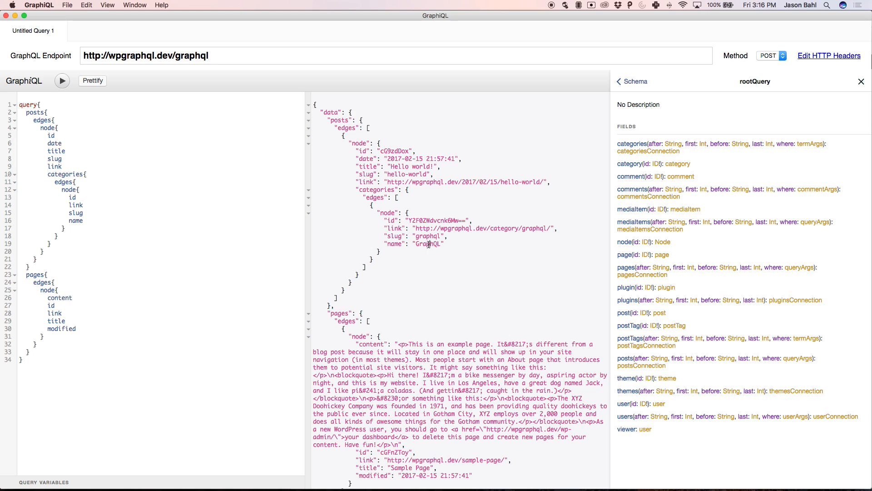
pyautogui.doubleClick(427, 244)
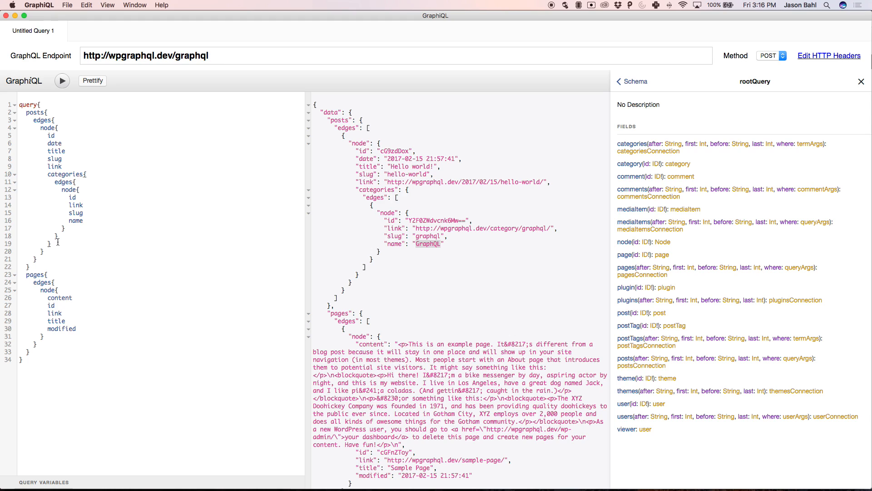
# Step: Nest postTags with id, link and name, returning the 'GraphQL IS Aweseme!' tag
pyautogui.write('postTags{')
pyautogui.write('node')
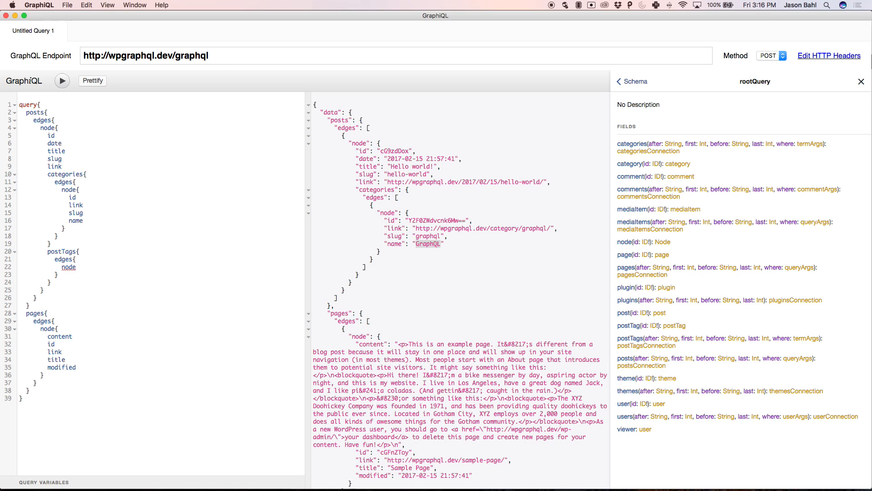
pyautogui.write('link')
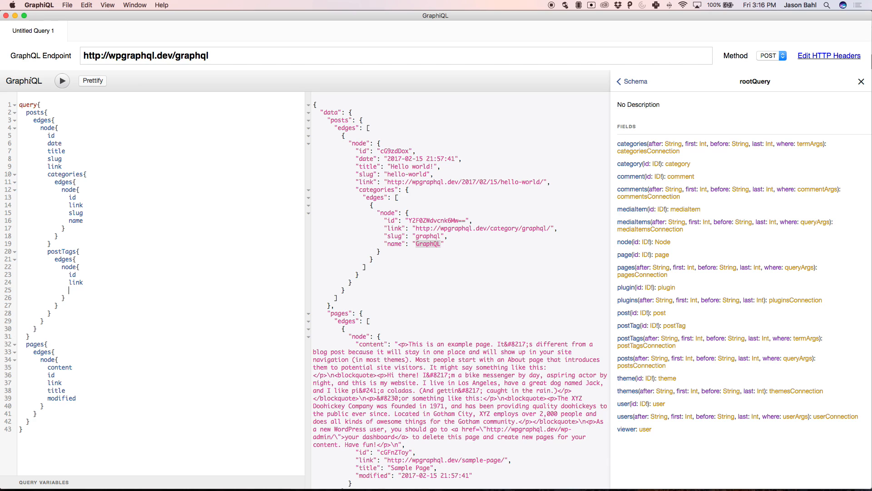
pyautogui.click(61, 81)
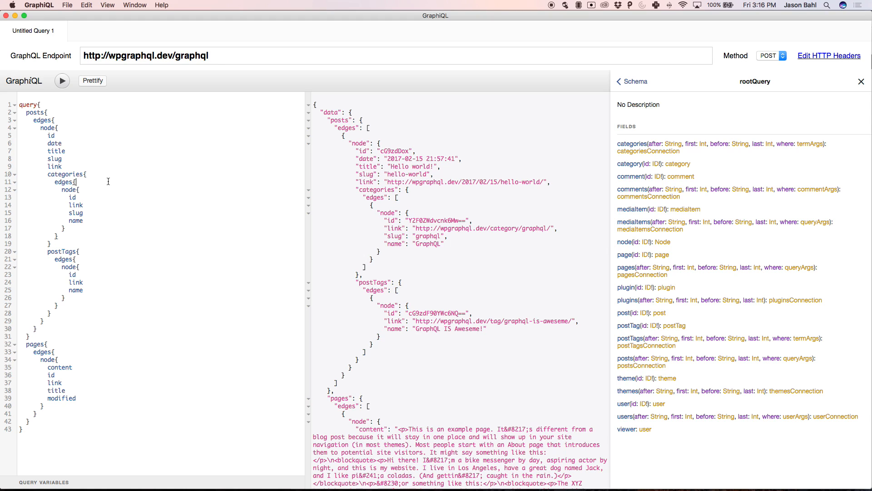
pyautogui.moveTo(102, 219)
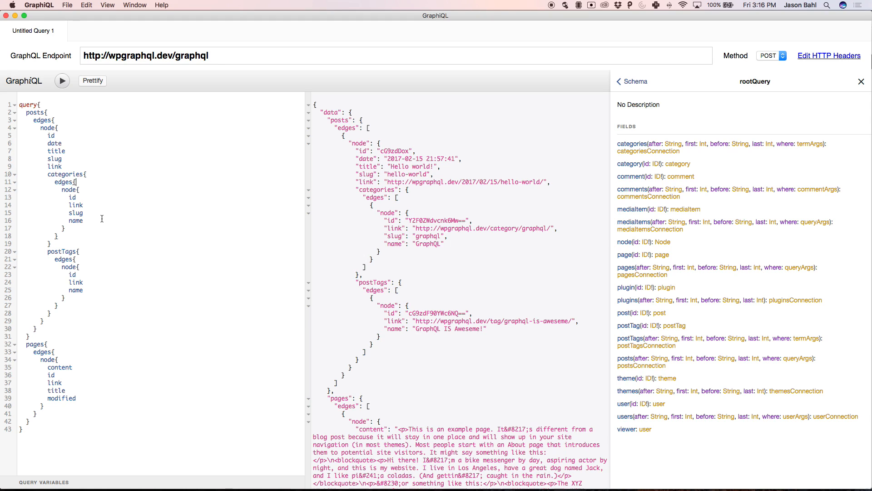
# Step: Nest each category's posts with id, title and link, returning Hello world! under GraphQL
pyautogui.write('posts{')
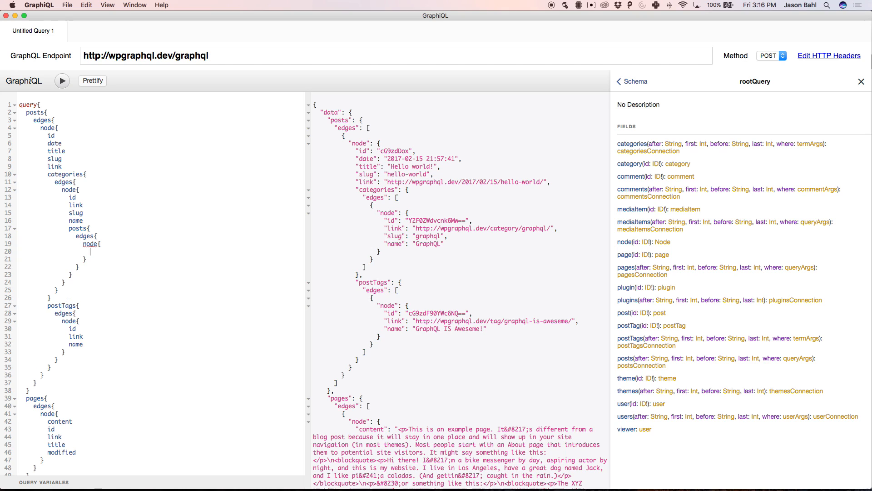
pyautogui.write('title')
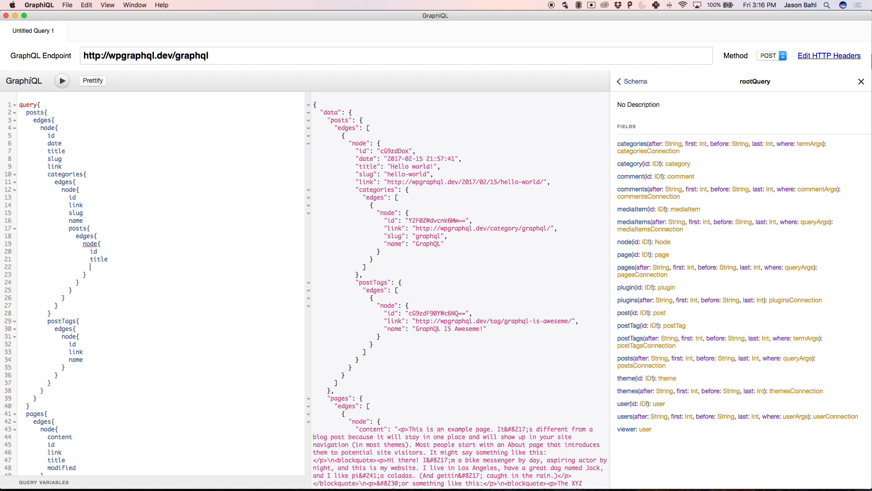
pyautogui.write('link')
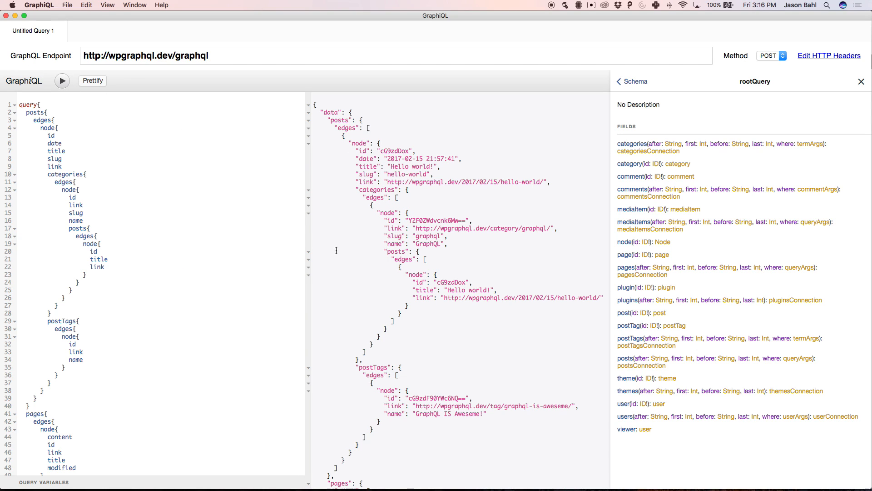
pyautogui.moveTo(356, 151); pyautogui.dragTo(367, 182)
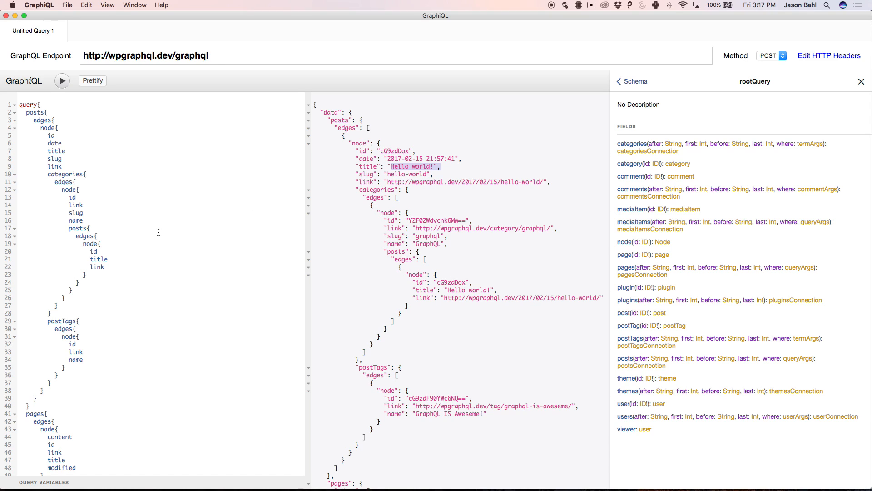
pyautogui.moveTo(136, 210)
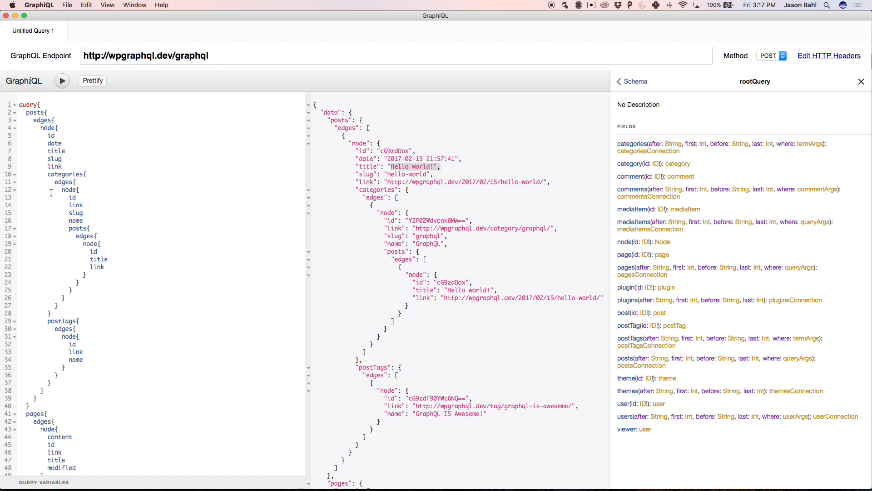
pyautogui.moveTo(51, 174)
pyautogui.write('cats:')
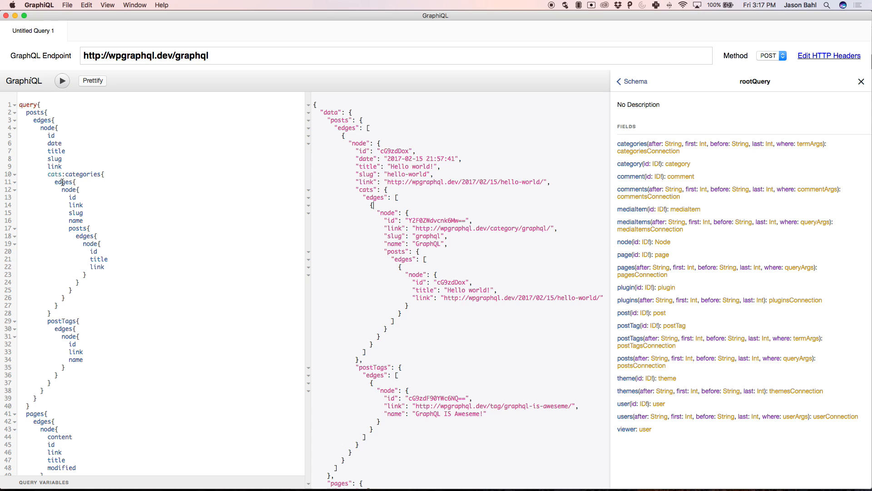
# Step: Alias categories as cats so the GraphQL category returns under a cats key
pyautogui.scroll(-3)
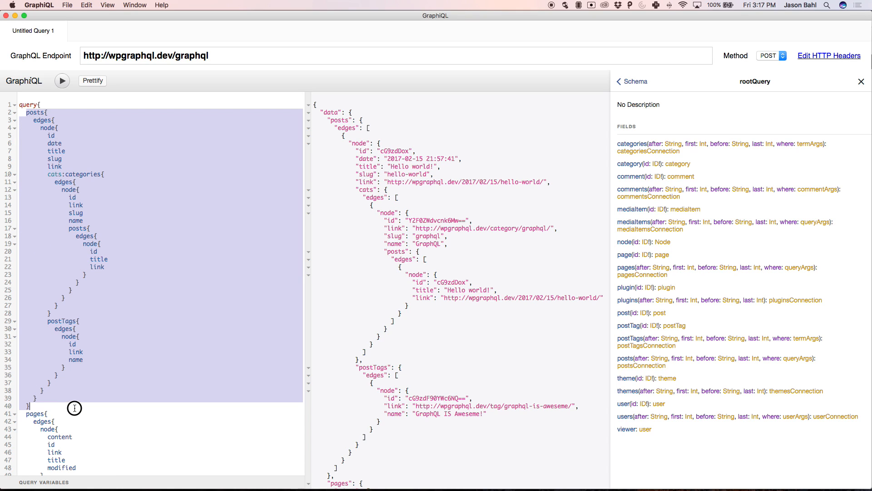
pyautogui.moveTo(161, 340)
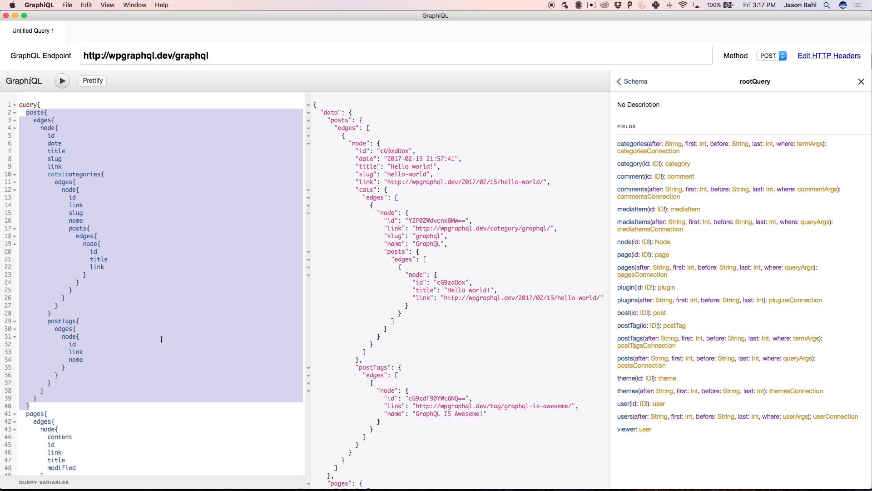
# Step: Write a categories query with id, name and nested posts' id, title and link, and run it
pyautogui.write('categori')
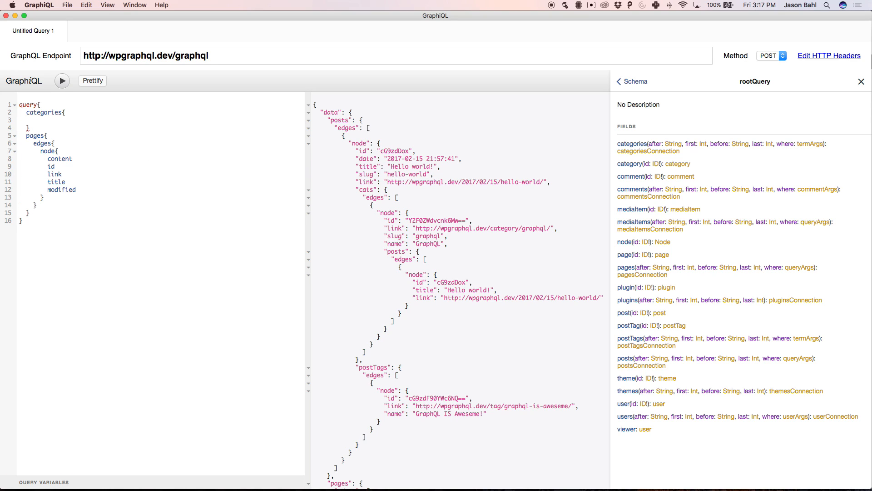
pyautogui.write('edges{')
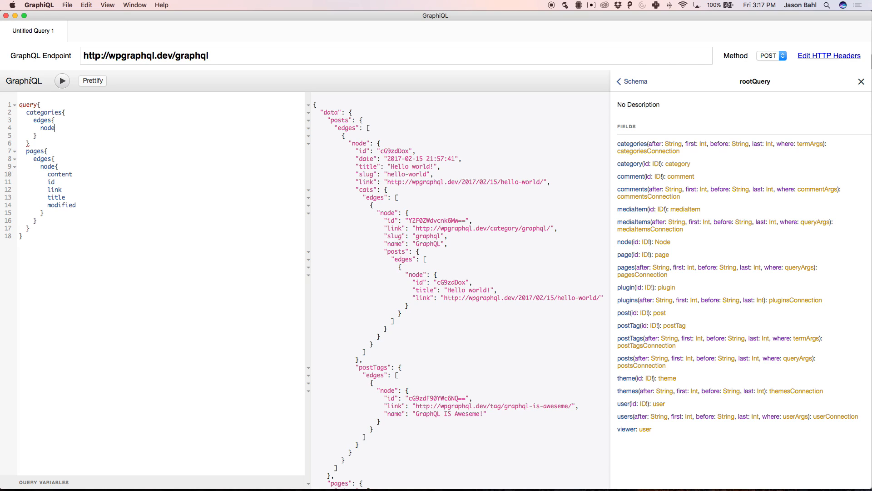
pyautogui.write('id')
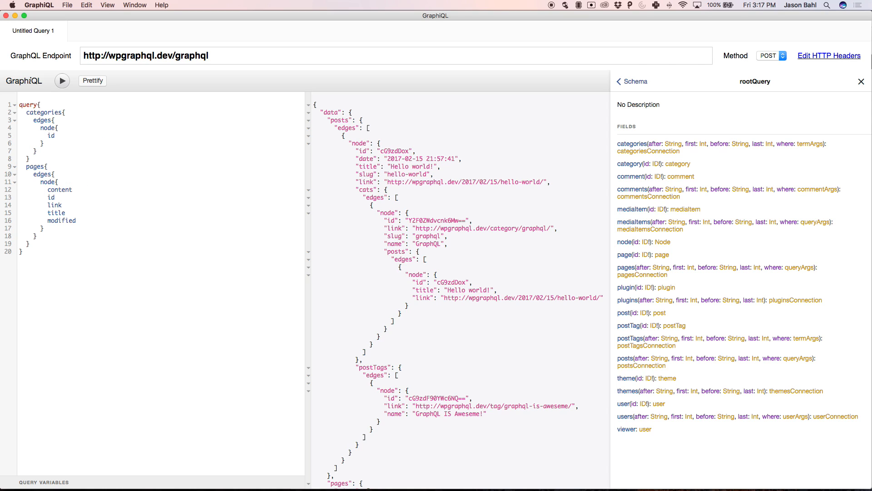
pyautogui.write('posts{')
pyautogui.write('node')
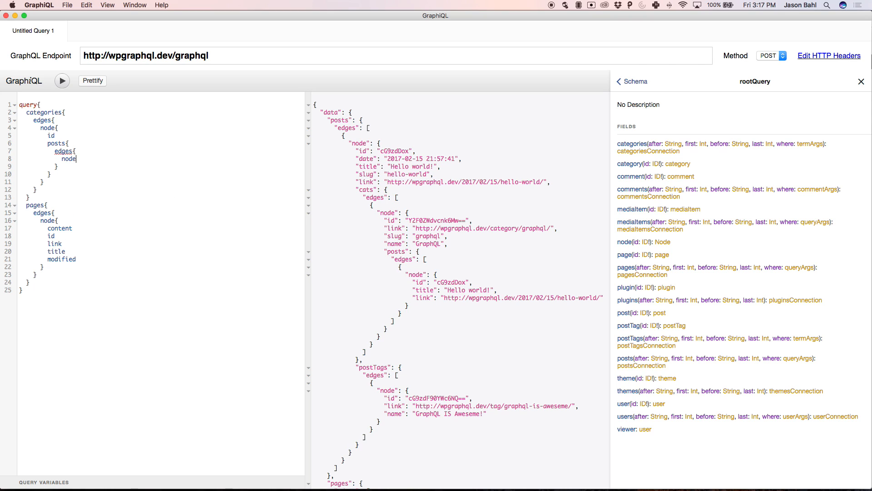
pyautogui.write('id')
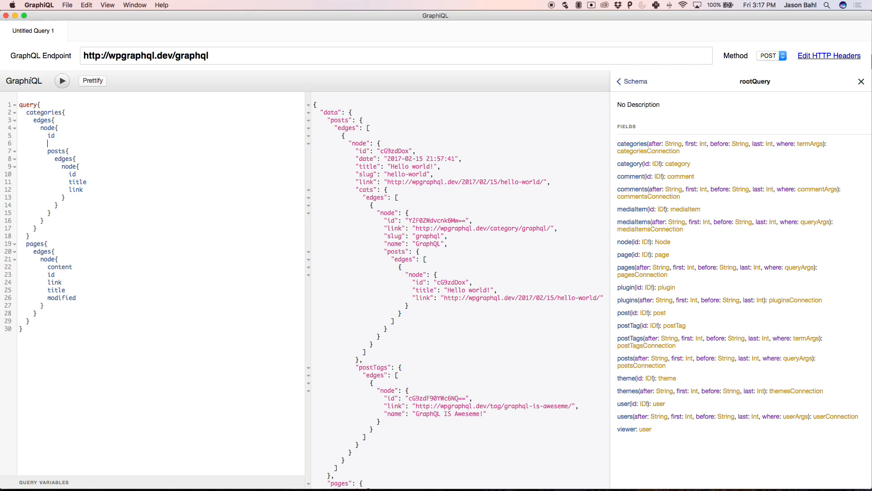
pyautogui.write('name')
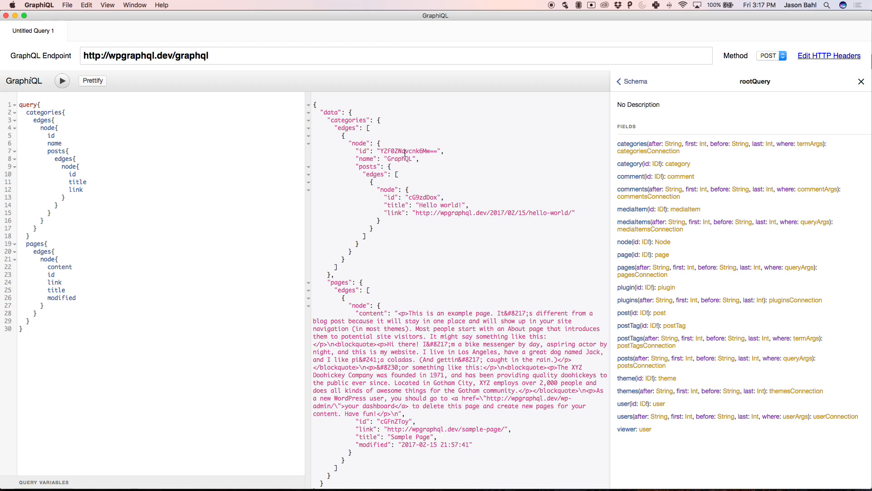
pyautogui.doubleClick(399, 158)
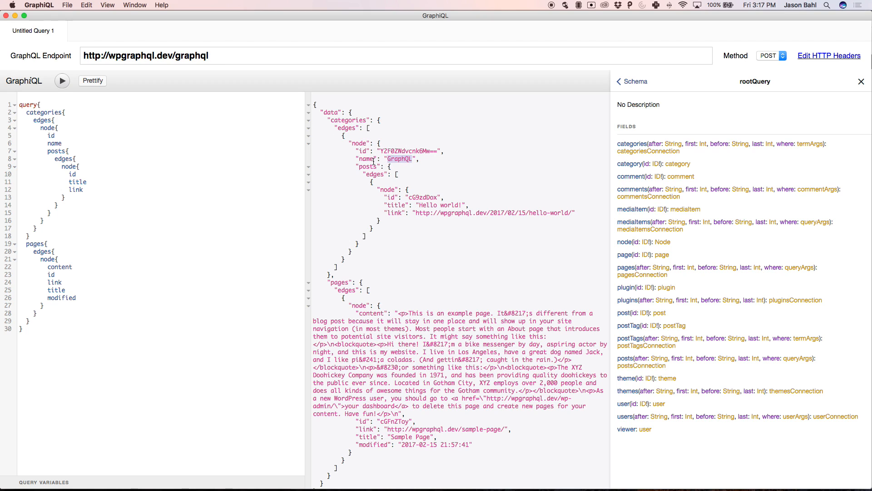
pyautogui.moveTo(376, 160)
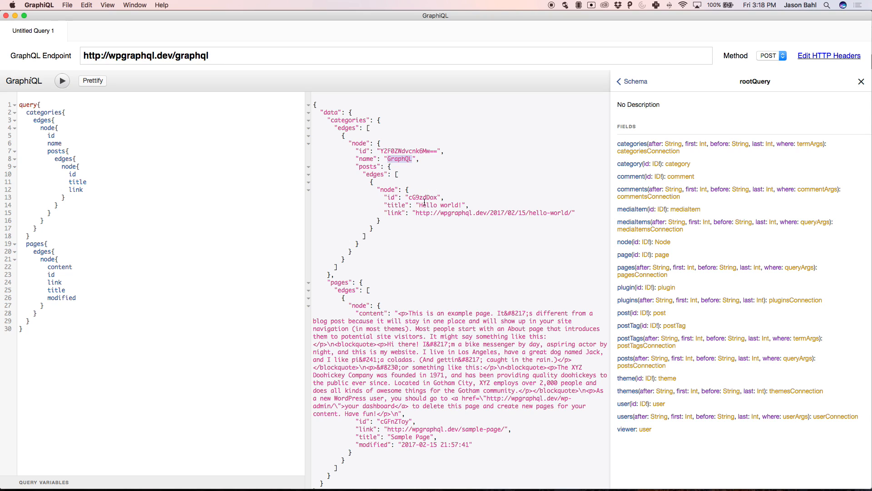
pyautogui.doubleClick(345, 120)
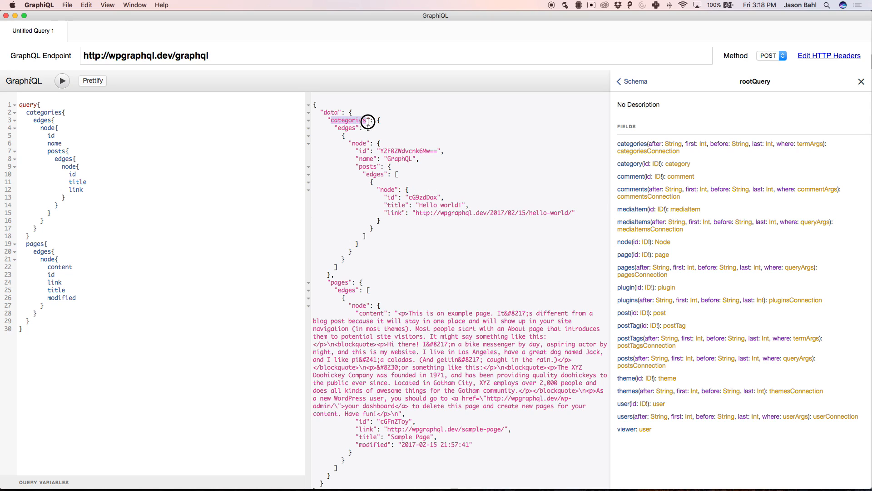
pyautogui.doubleClick(347, 120)
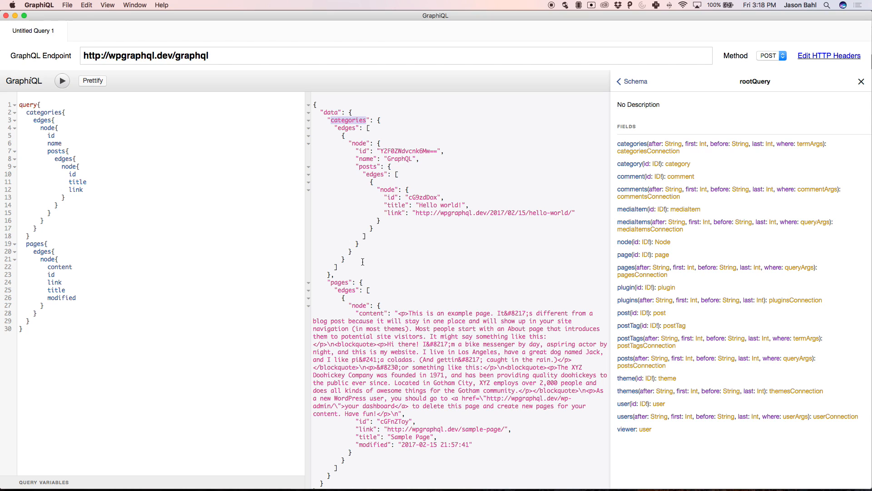
pyautogui.moveTo(224, 209)
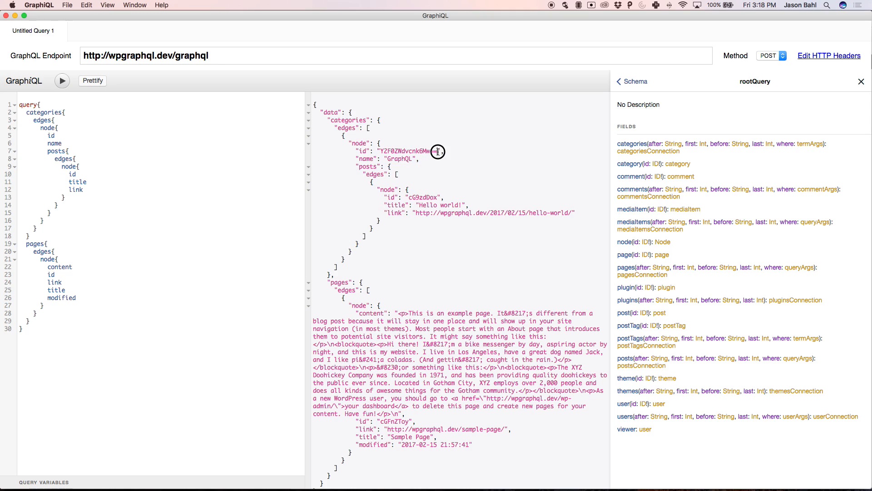
pyautogui.doubleClick(408, 151)
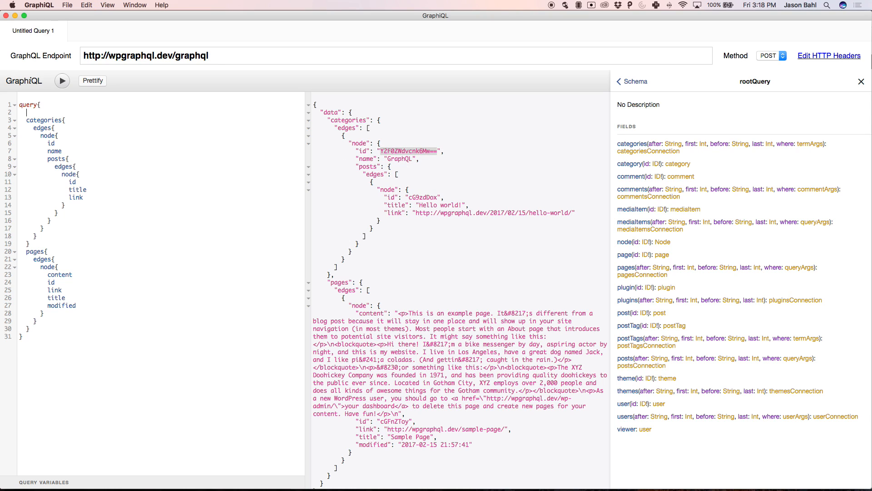
# Step: Add a node(id) lookup requesting __typename for the GraphQL category's id and run it
pyautogui.write('node{')
pyautogui.write('__typename')
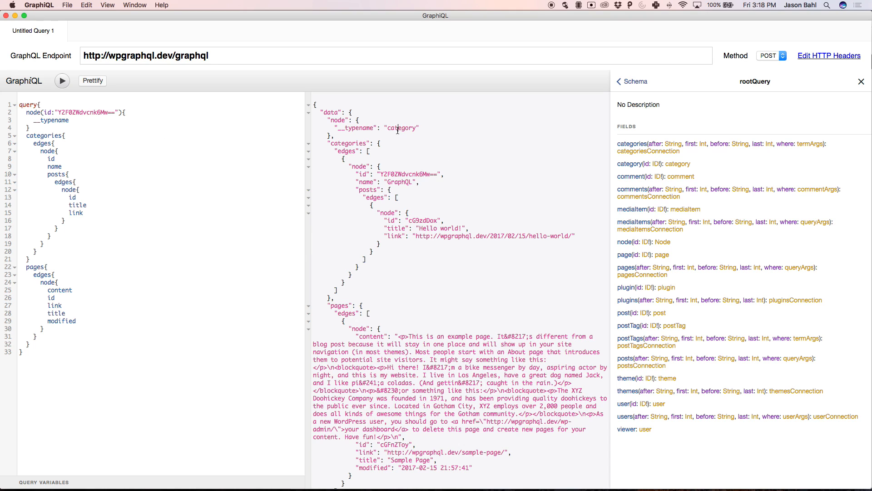
pyautogui.doubleClick(402, 127)
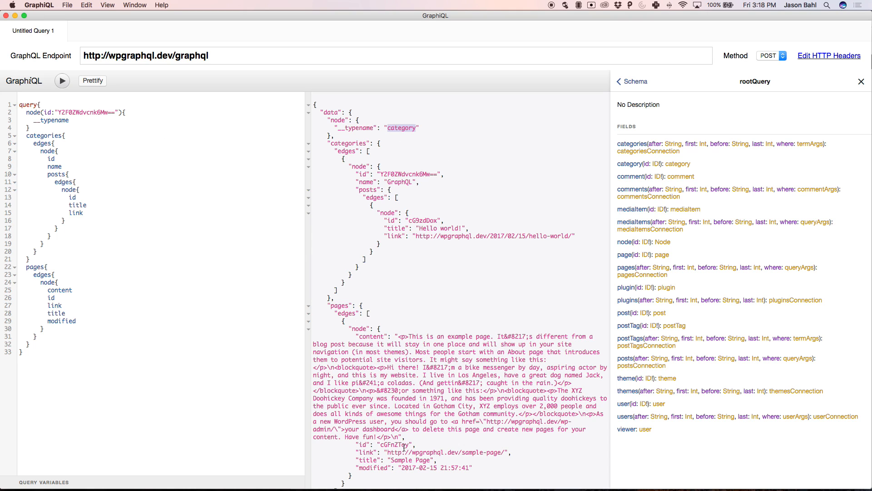
pyautogui.scroll(-3)
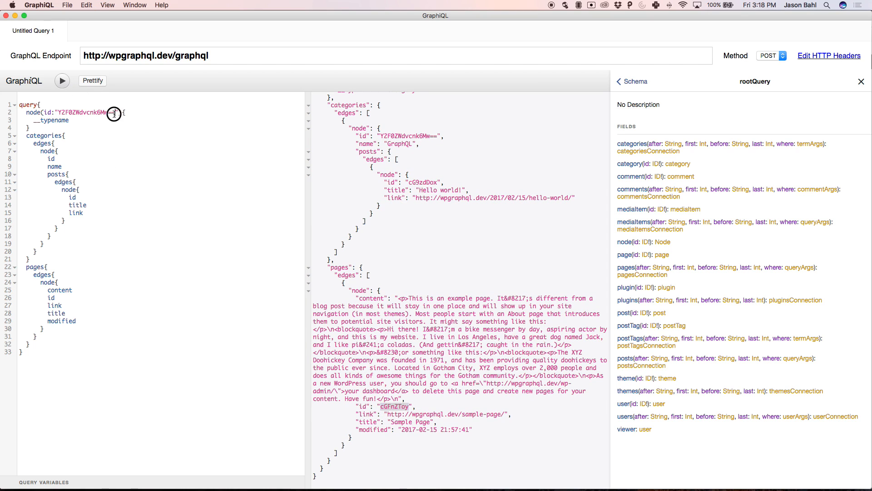
# Step: Swap the node id for the Sample Page's cGFnZToy and run again, returning 'page'
pyautogui.click(62, 80)
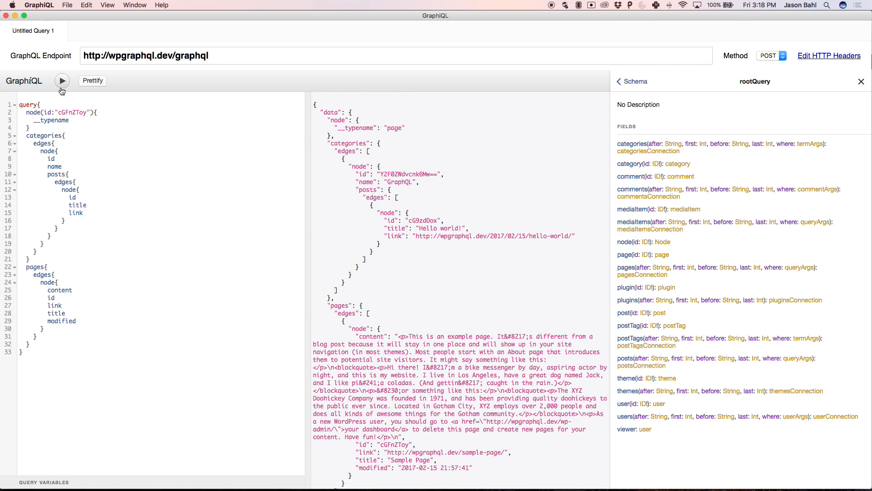
pyautogui.doubleClick(393, 128)
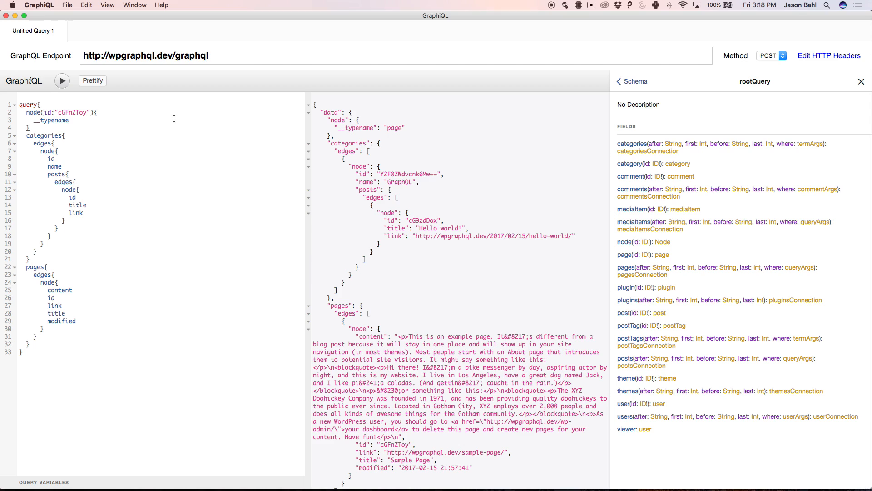
# Step: Add an ...on page inline fragment requesting id, link, slug and date
pyautogui.press('enter')
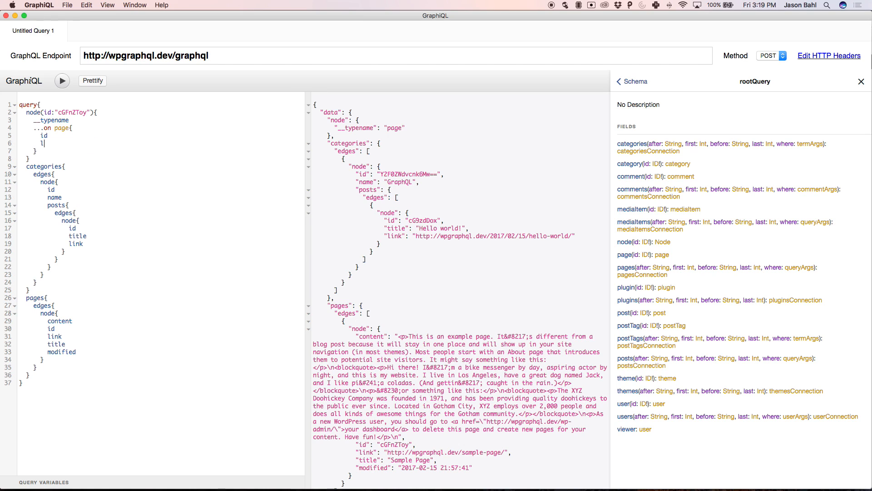
pyautogui.write('ink')
pyautogui.write('... on category{')
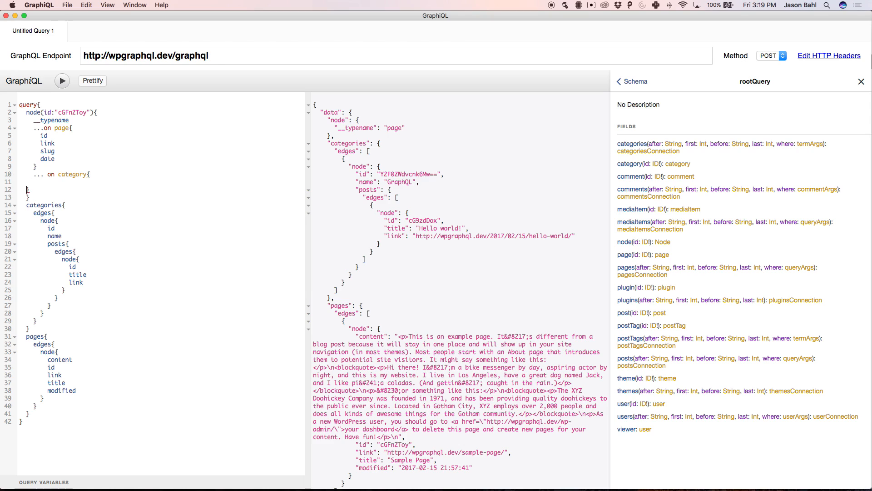
# Step: Add an ... on category fragment requesting name, id, link and description
pyautogui.write('n')
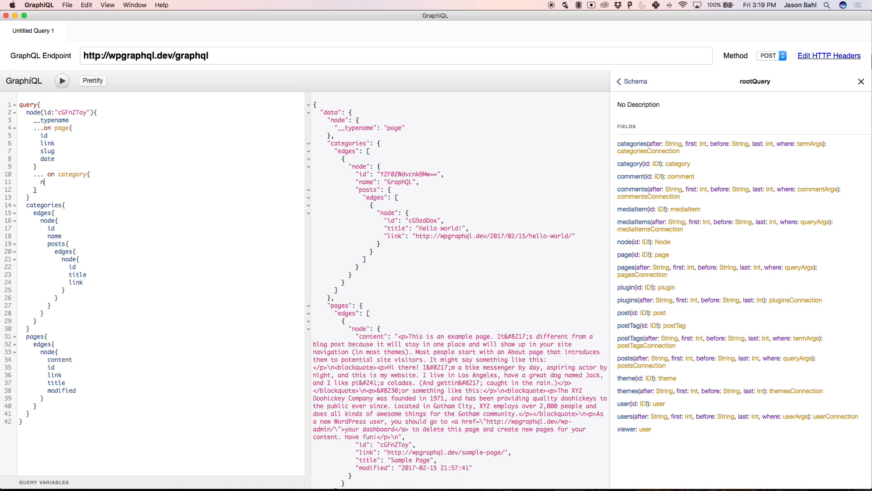
pyautogui.write('ame')
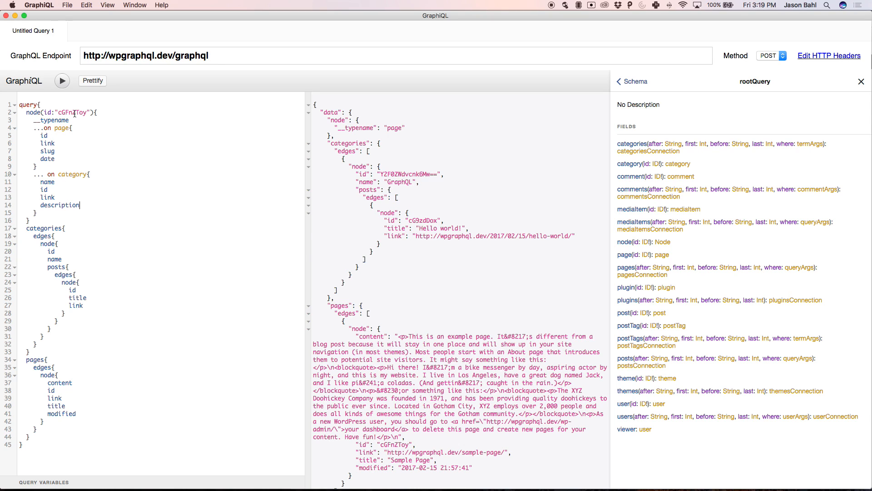
pyautogui.moveTo(42, 135); pyautogui.dragTo(55, 158)
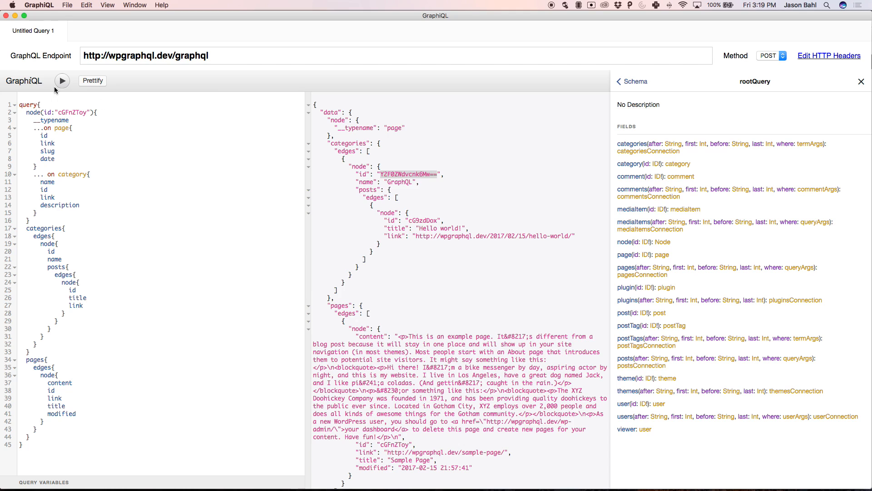
# Step: Run the node lookup for the Sample Page id, returning its page fragment fields
pyautogui.click(62, 81)
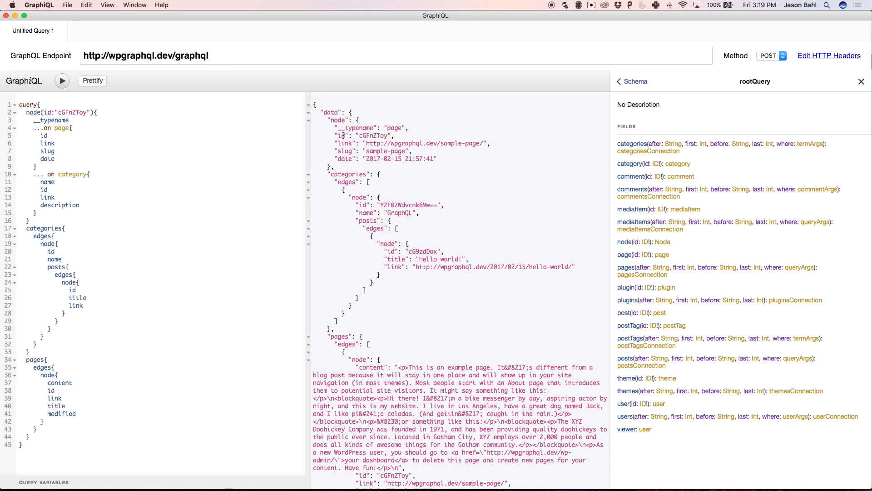
pyautogui.moveTo(343, 135); pyautogui.dragTo(409, 158)
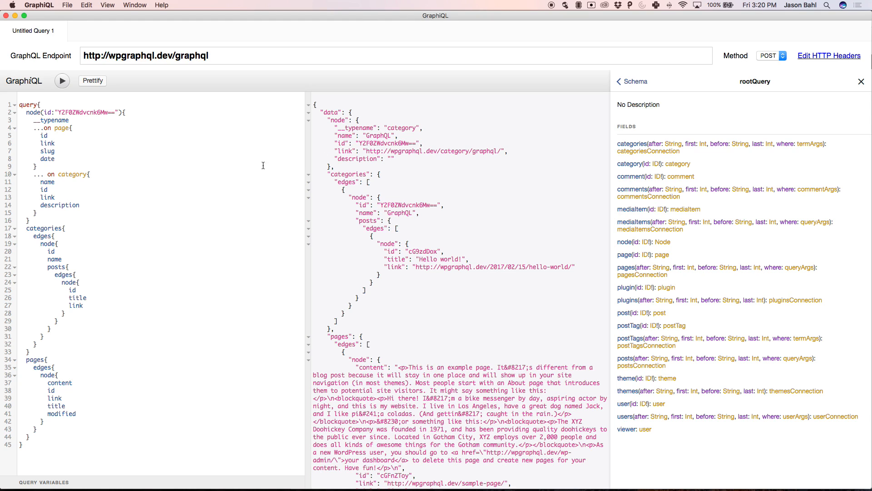
# Step: Swap in the GraphQL category's id and run again, returning name, id, link and description
pyautogui.moveTo(47, 182); pyautogui.dragTo(79, 204)
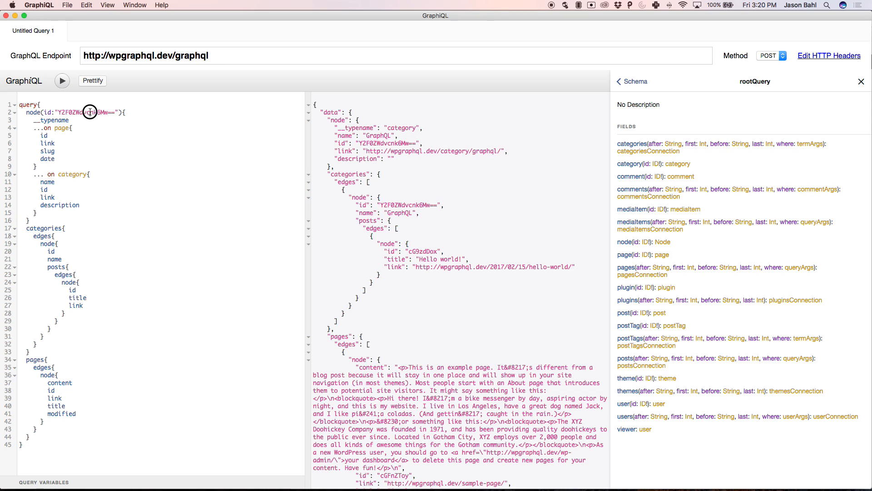
pyautogui.doubleClick(71, 174)
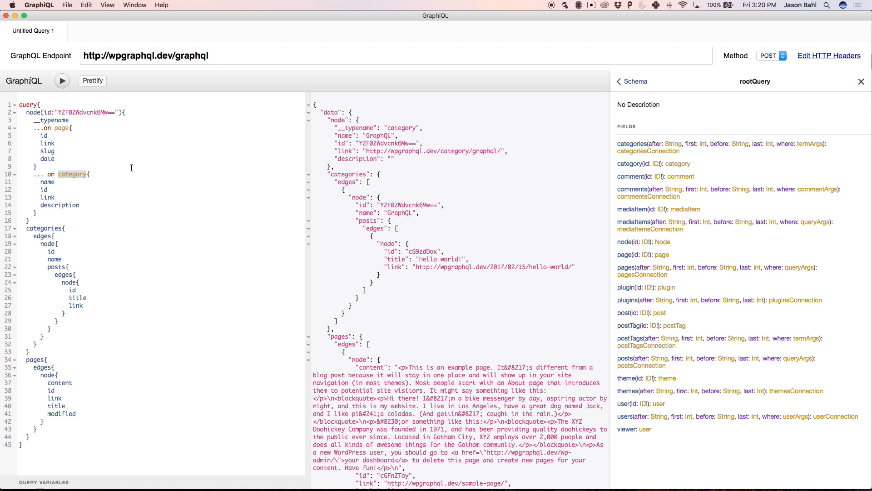
pyautogui.doubleClick(405, 205)
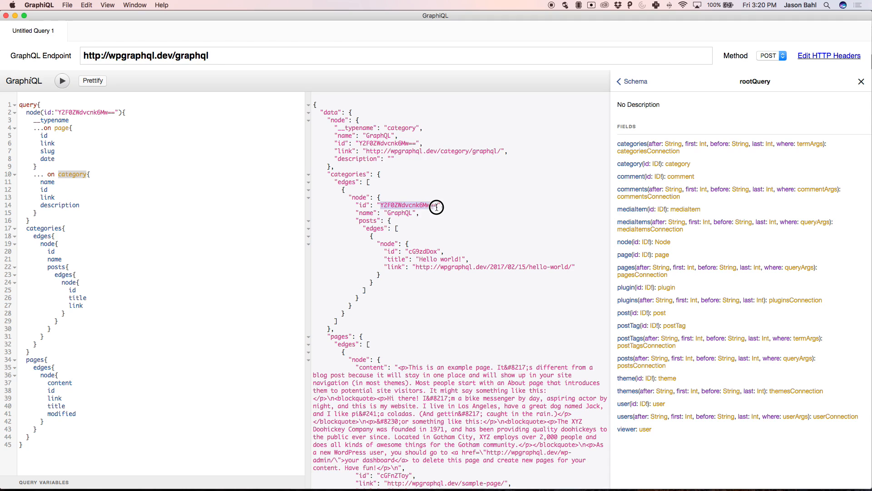